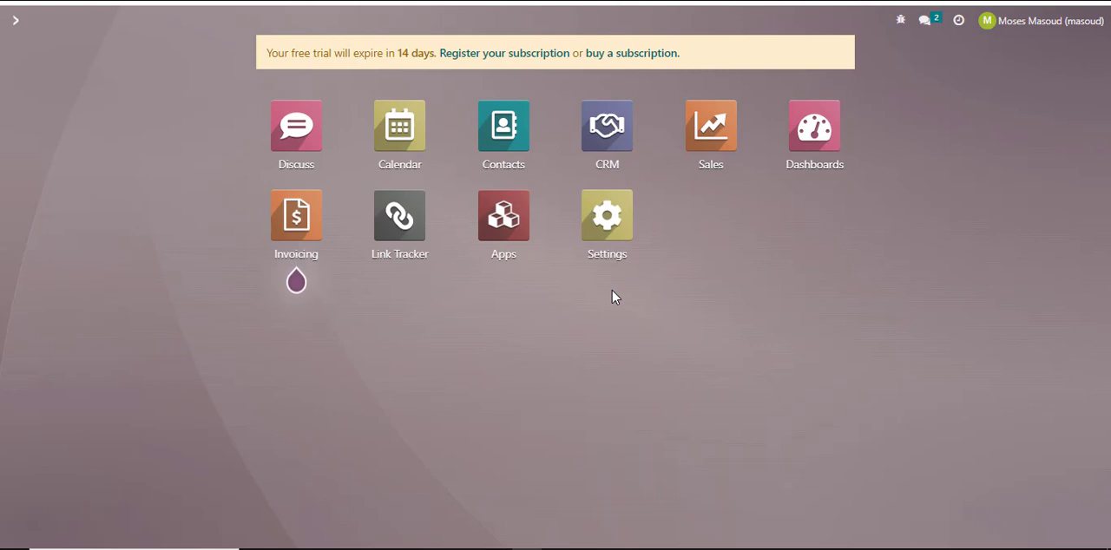
pyautogui.moveTo(719, 129)
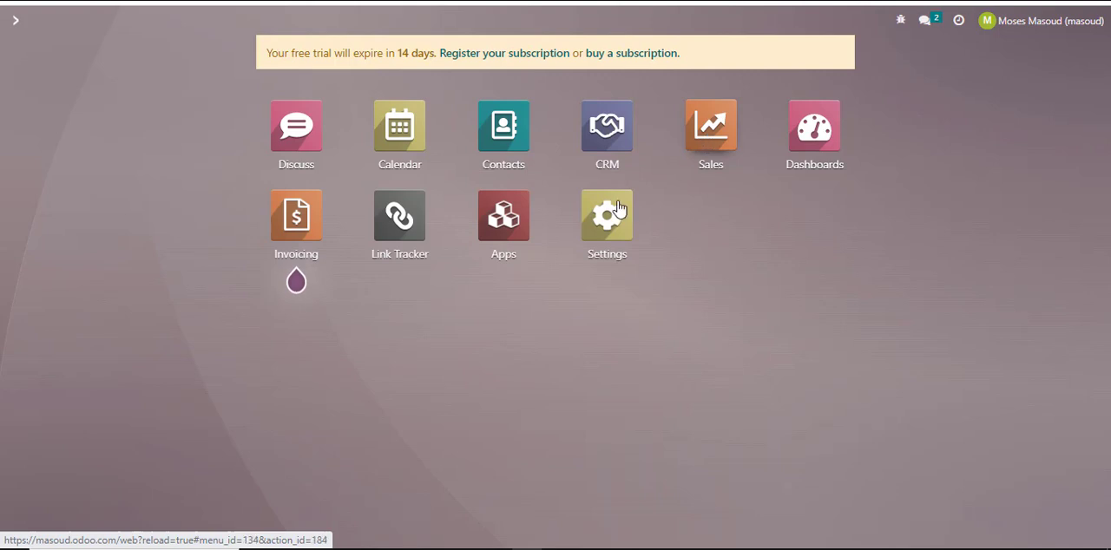
pyautogui.moveTo(507, 224)
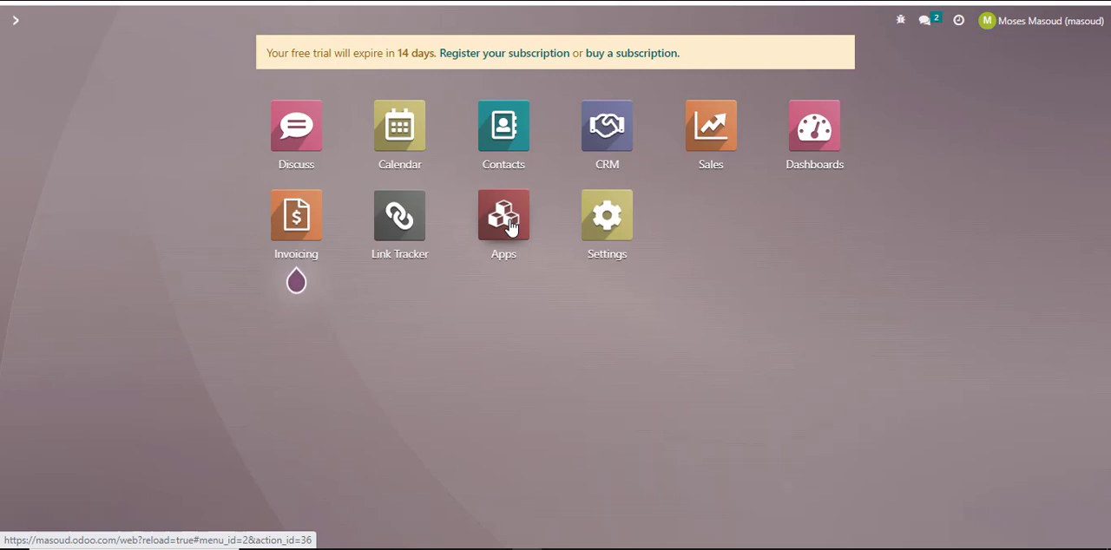
# Step: Launch the Sales app from the Odoo home screen
pyautogui.click(712, 125)
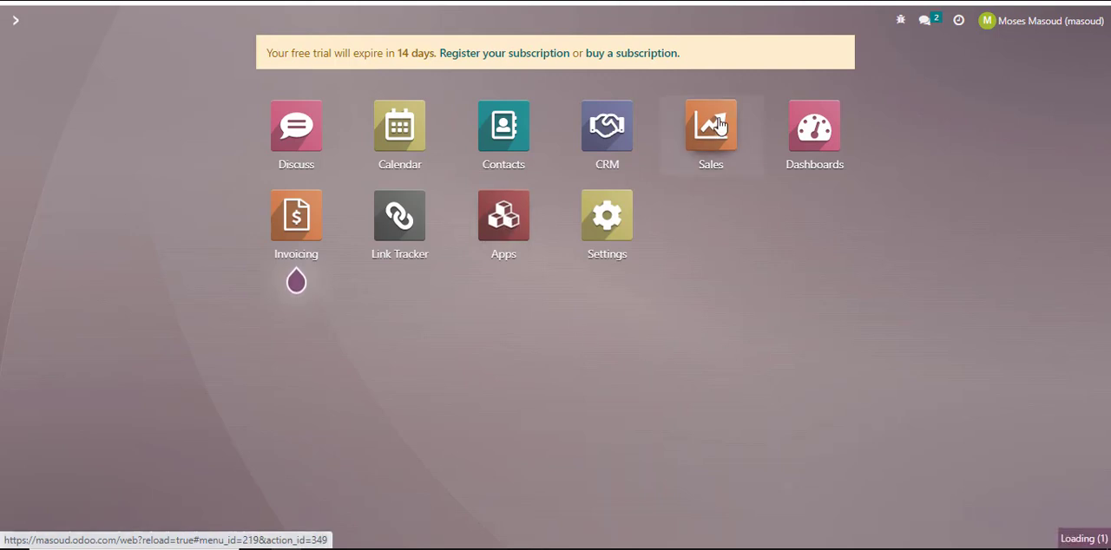
# Step: Show the Sales products list, which holds only Mandazi saba at $0.00
pyautogui.click(710, 125)
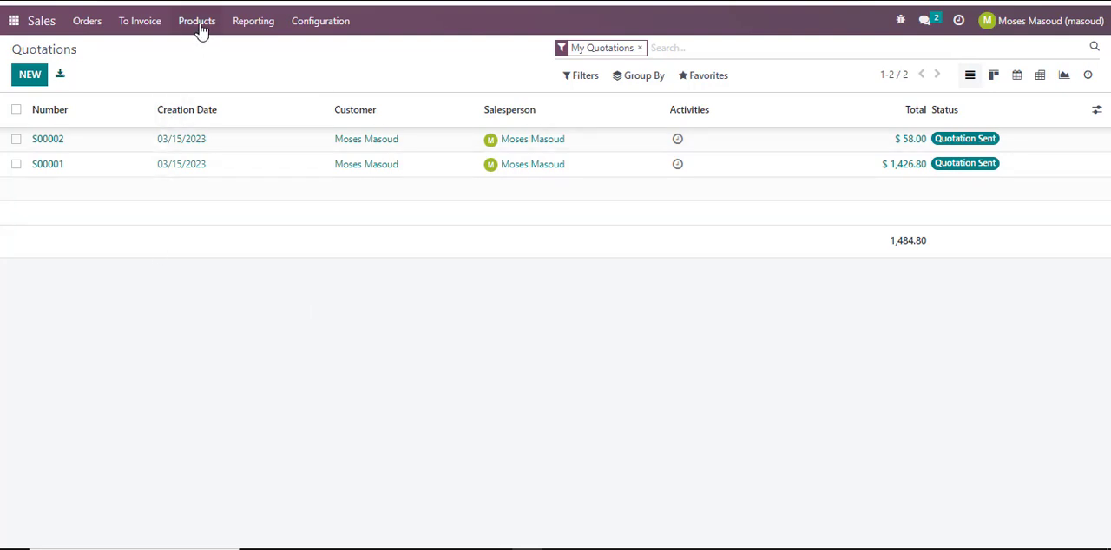
pyautogui.click(200, 20)
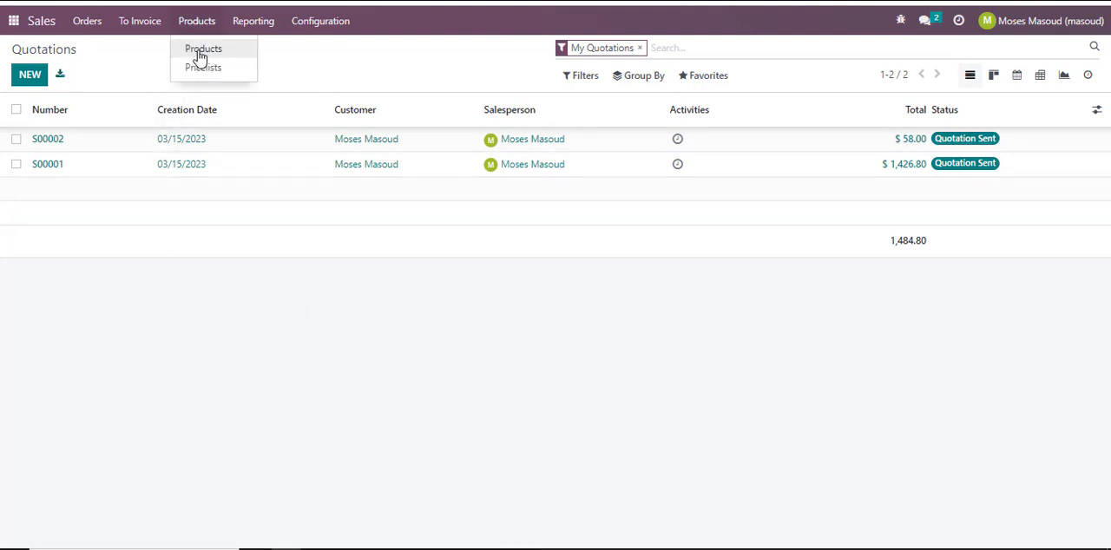
pyautogui.click(198, 49)
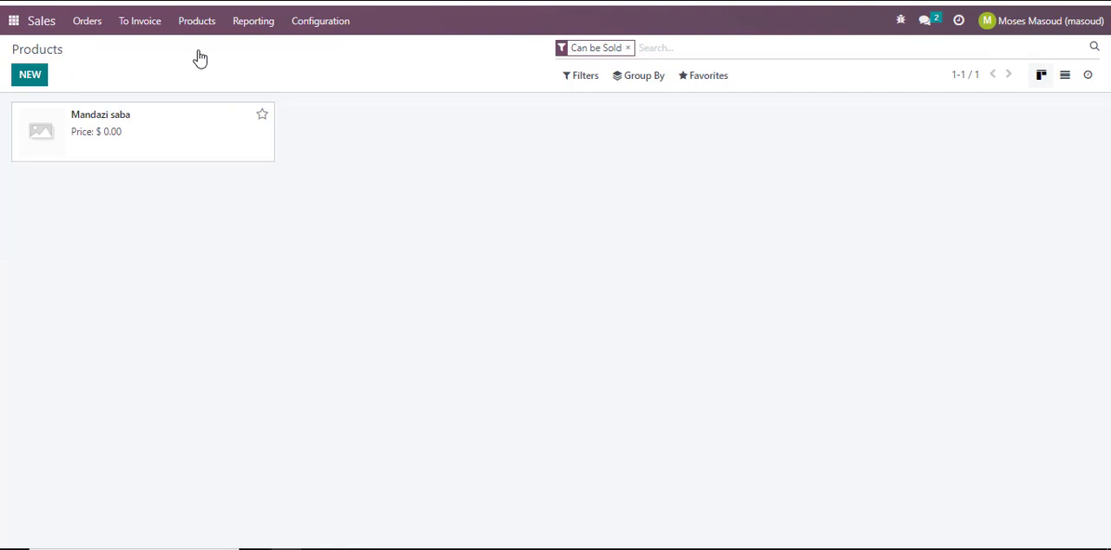
pyautogui.moveTo(97, 125)
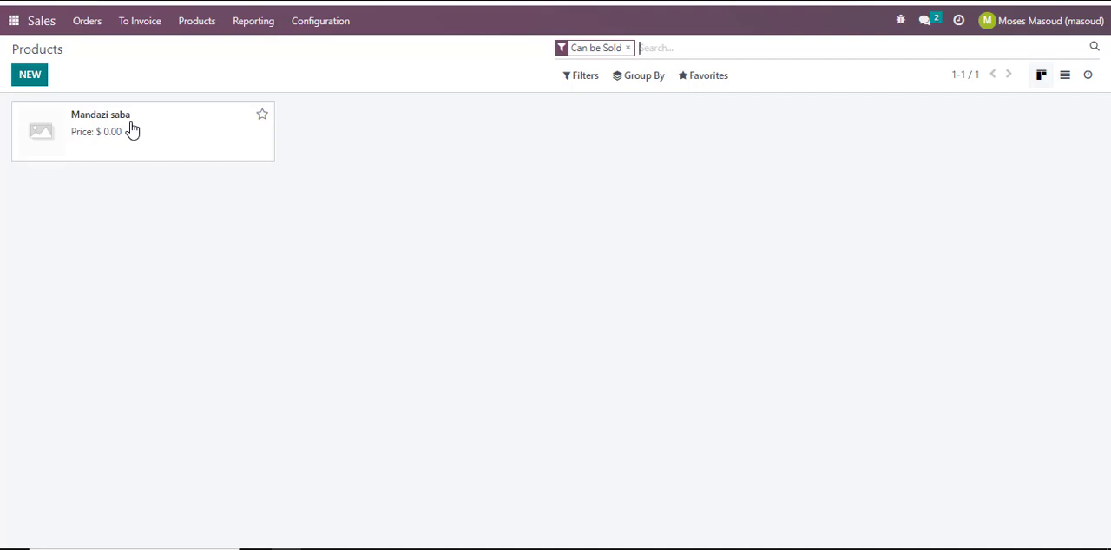
pyautogui.moveTo(122, 132)
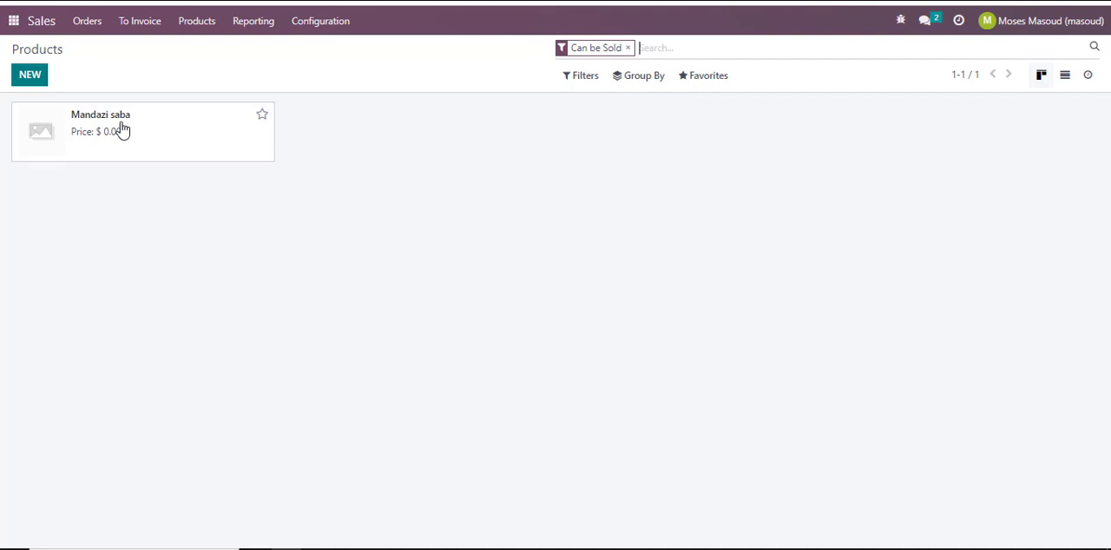
pyautogui.click(113, 125)
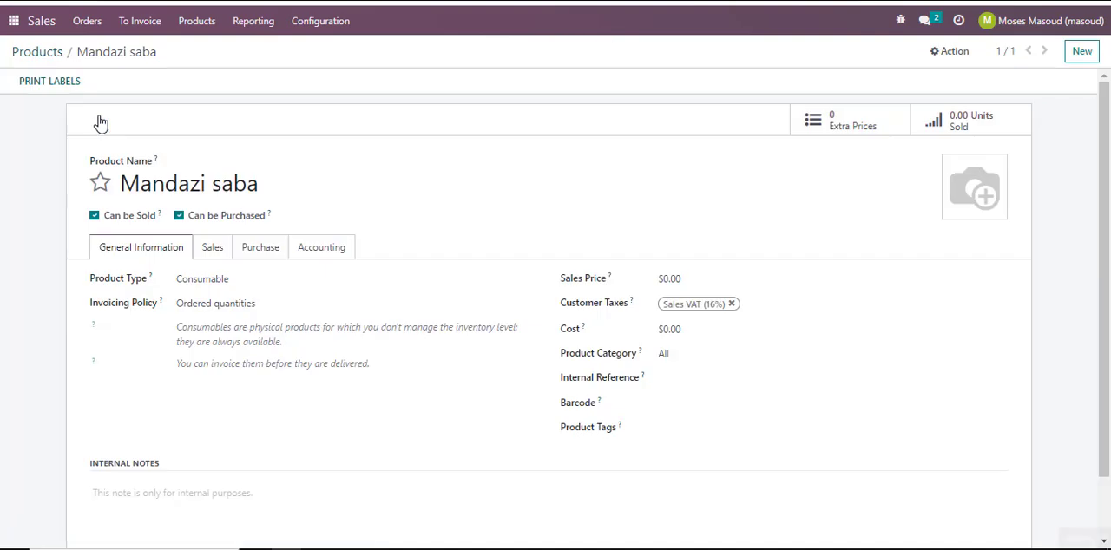
pyautogui.moveTo(588, 337)
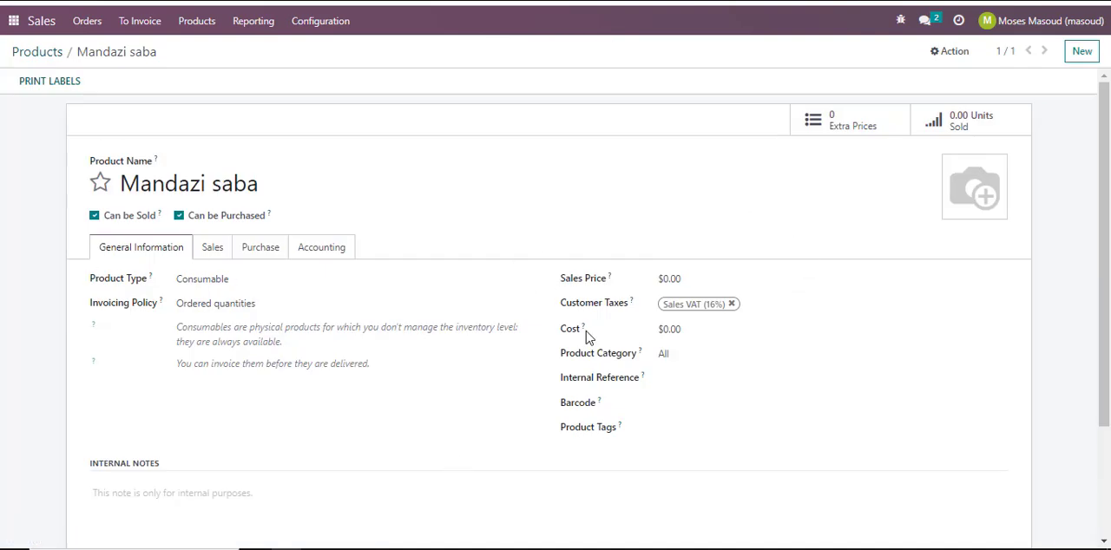
pyautogui.moveTo(698, 309)
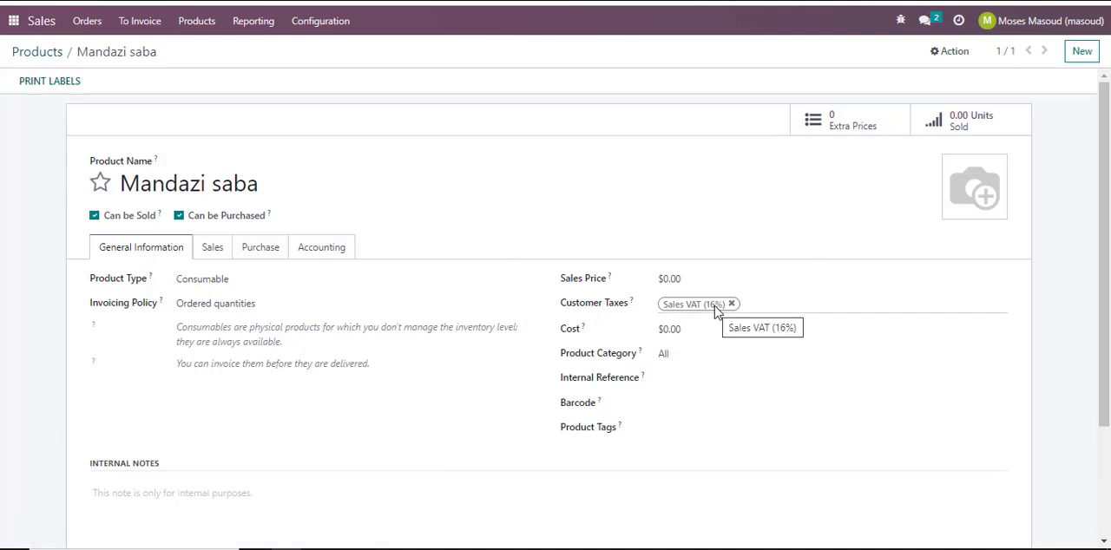
pyautogui.moveTo(129, 104)
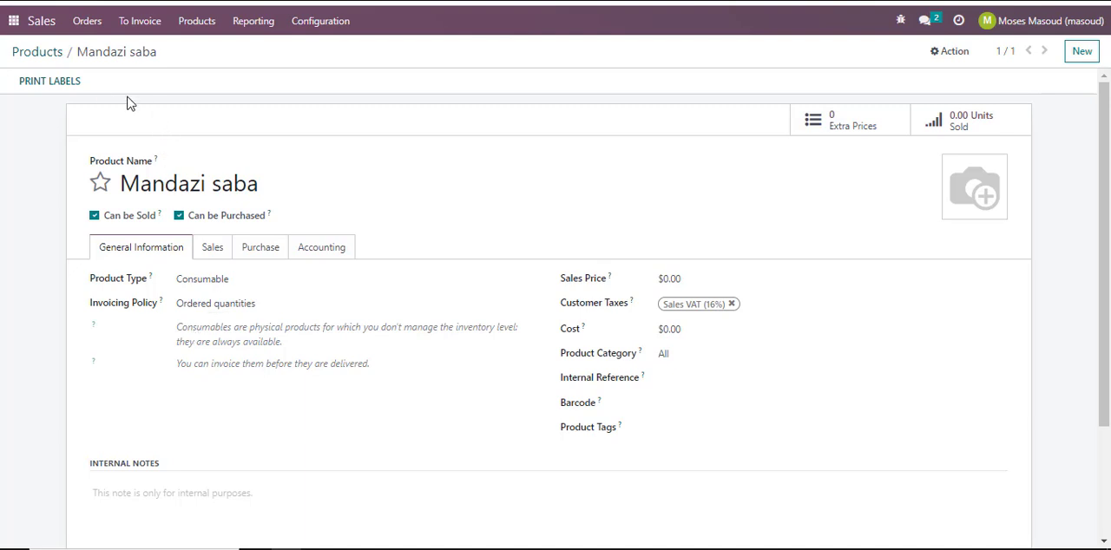
pyautogui.moveTo(39, 52)
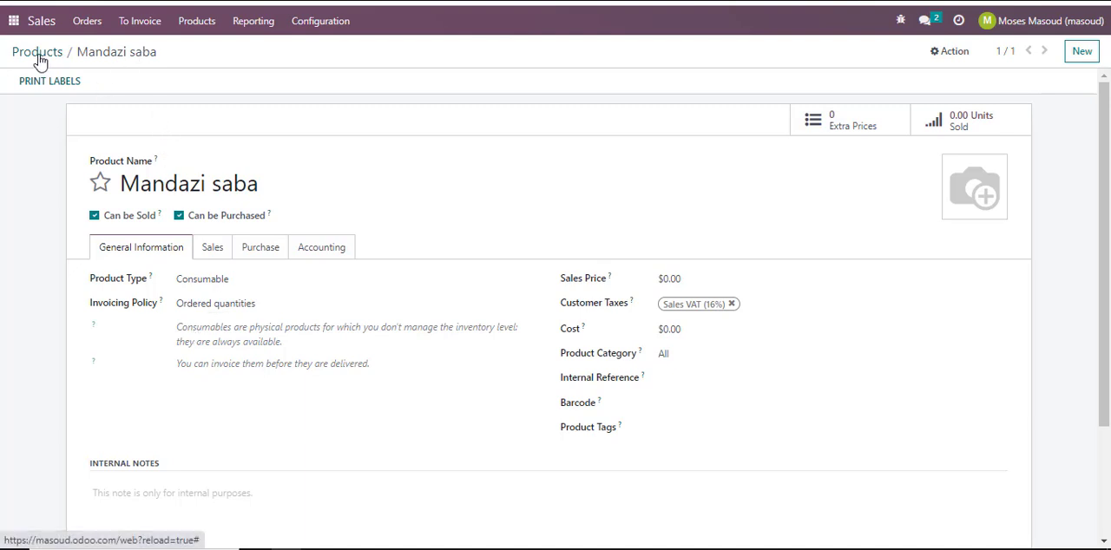
pyautogui.click(37, 52)
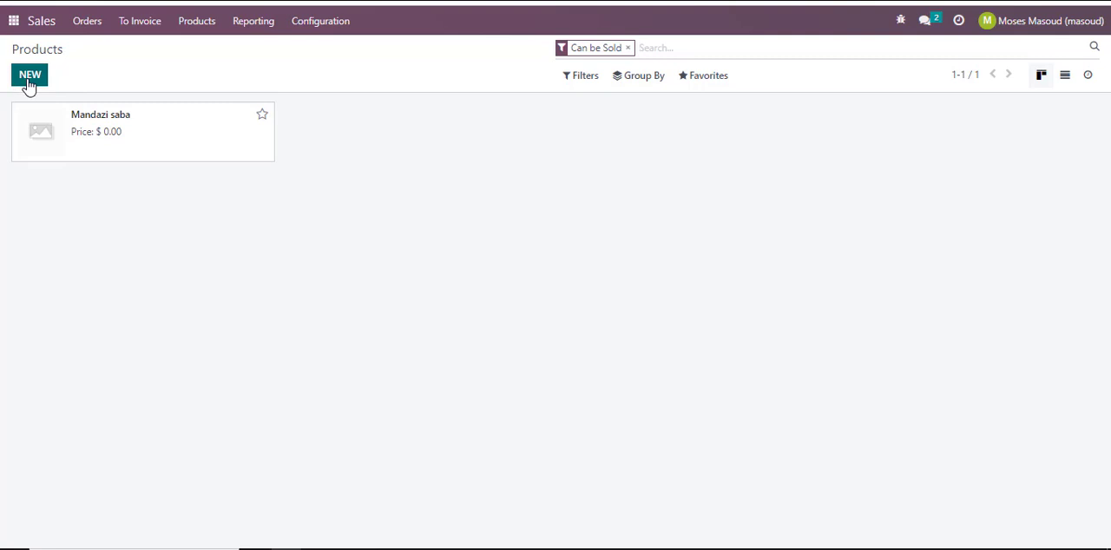
# Step: Create a new product named Tea, purchasable and sellable, with Product Type Consumable
pyautogui.click(29, 75)
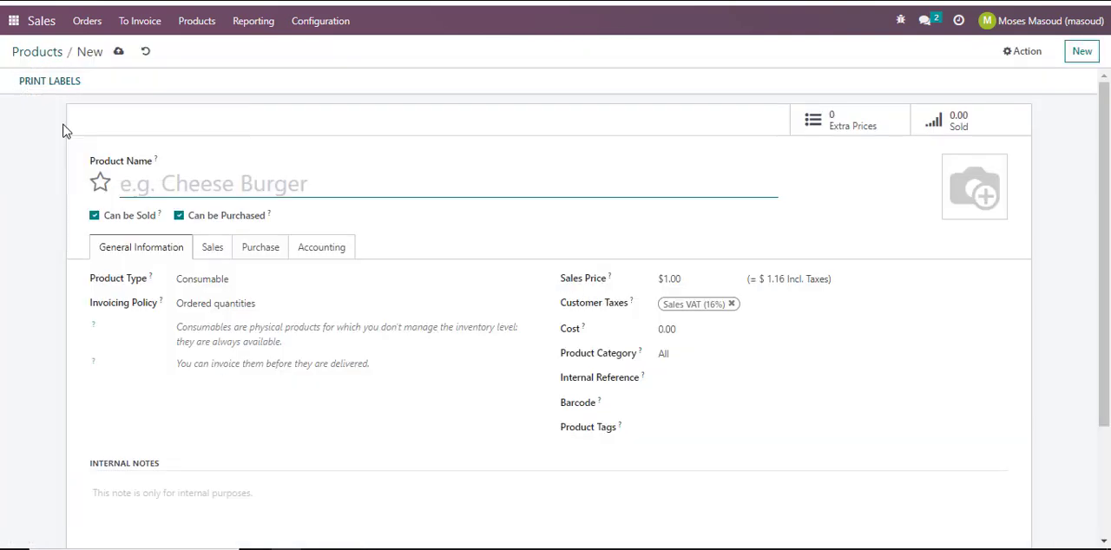
pyautogui.click(340, 192)
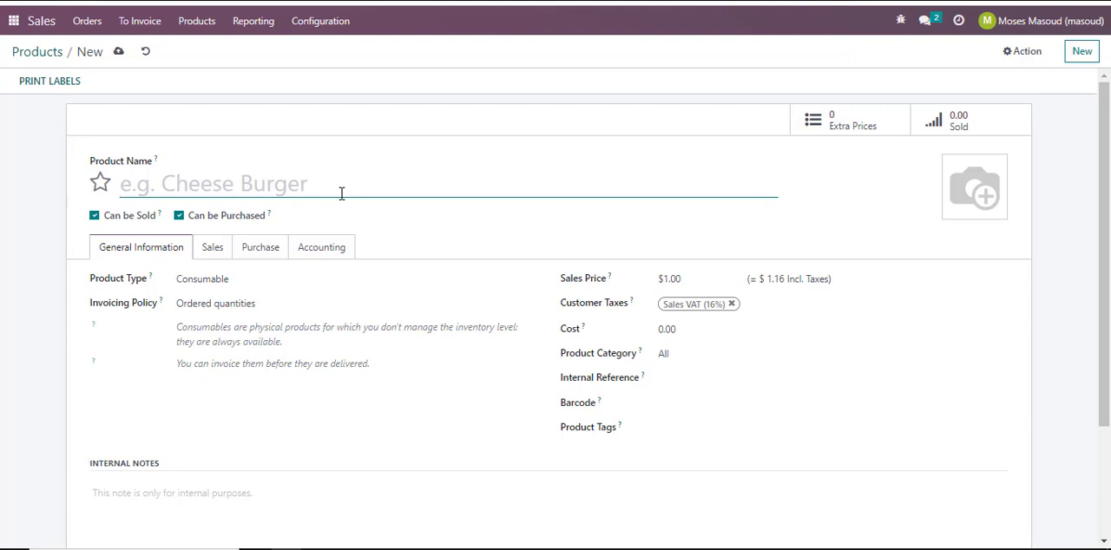
pyautogui.write('Tea')
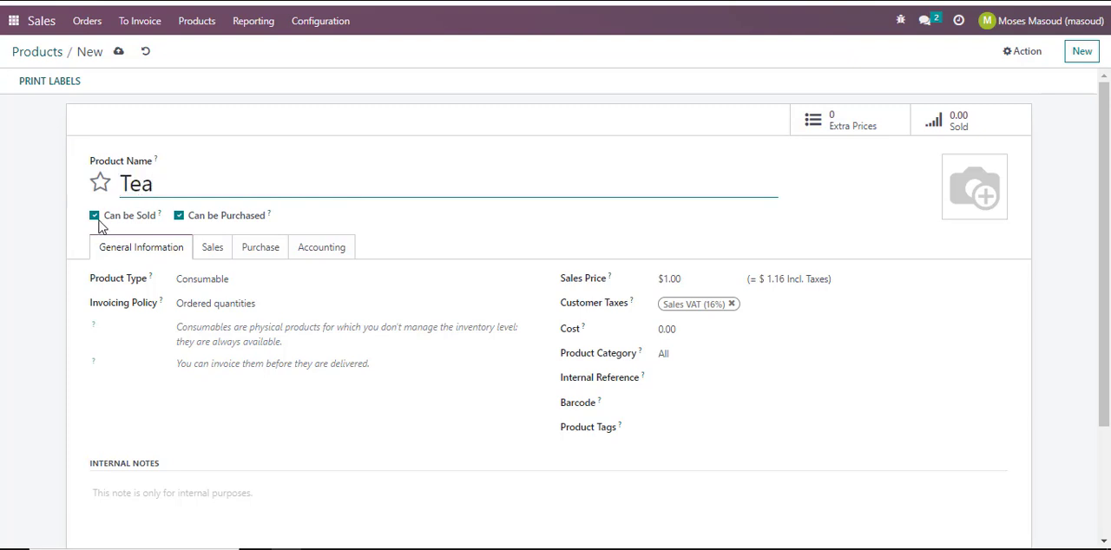
pyautogui.moveTo(101, 227)
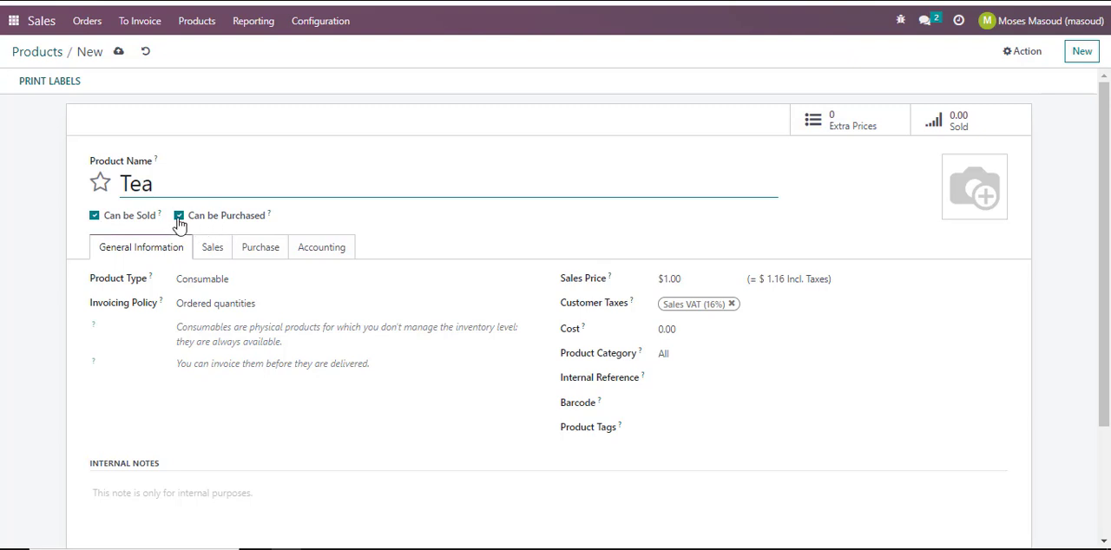
pyautogui.click(177, 215)
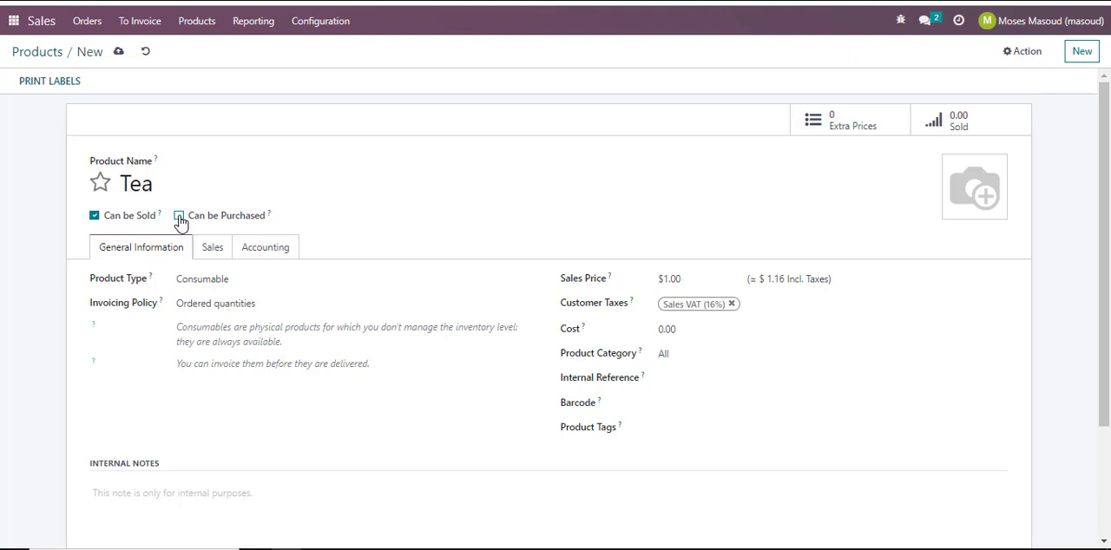
pyautogui.click(178, 215)
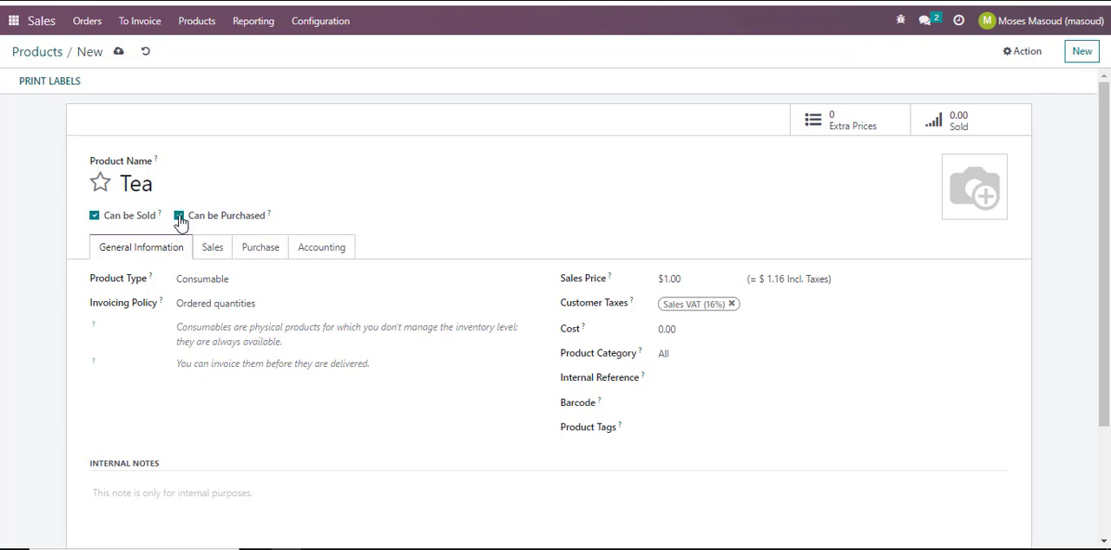
pyautogui.click(180, 215)
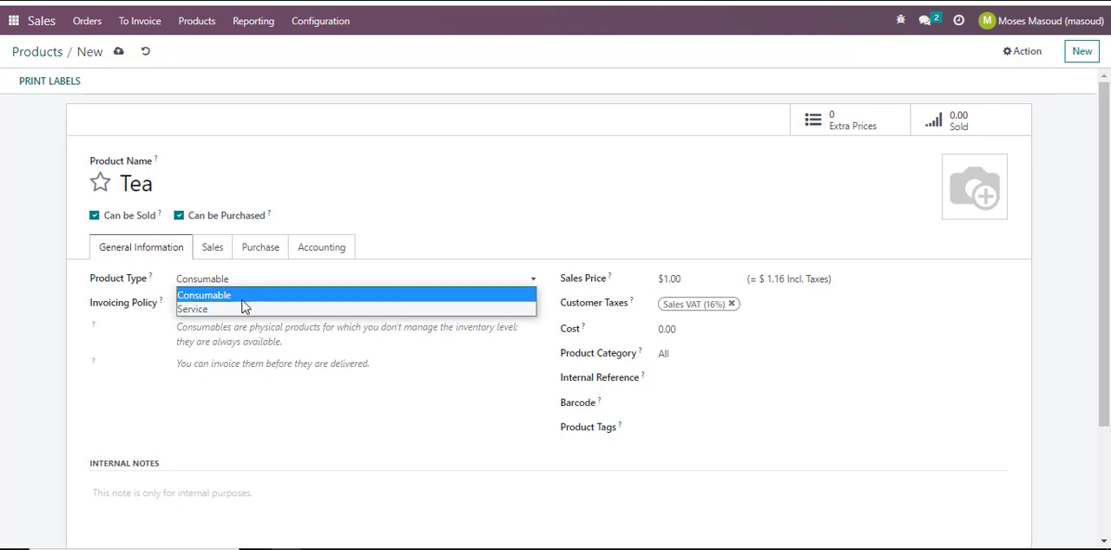
pyautogui.moveTo(255, 298)
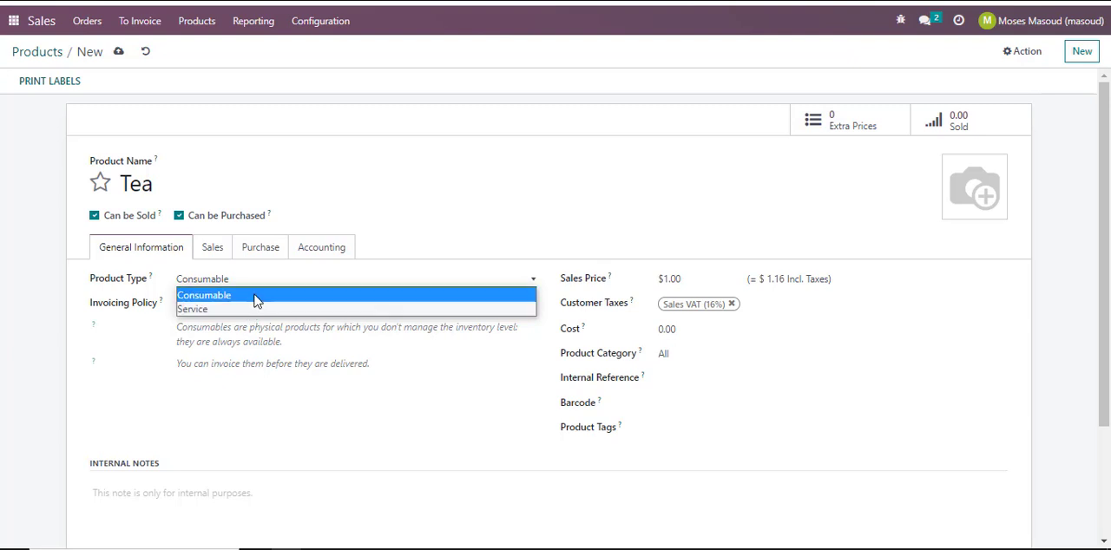
pyautogui.click(205, 295)
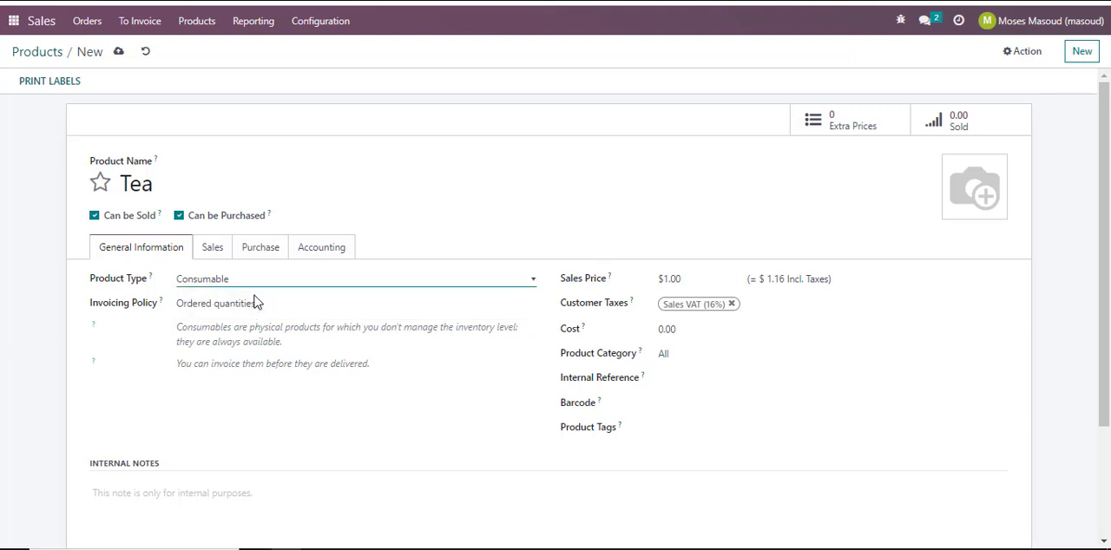
# Step: Set Tea's sales price to 2 and keep Sales VAT (16%) as the customer tax
pyautogui.click(677, 278)
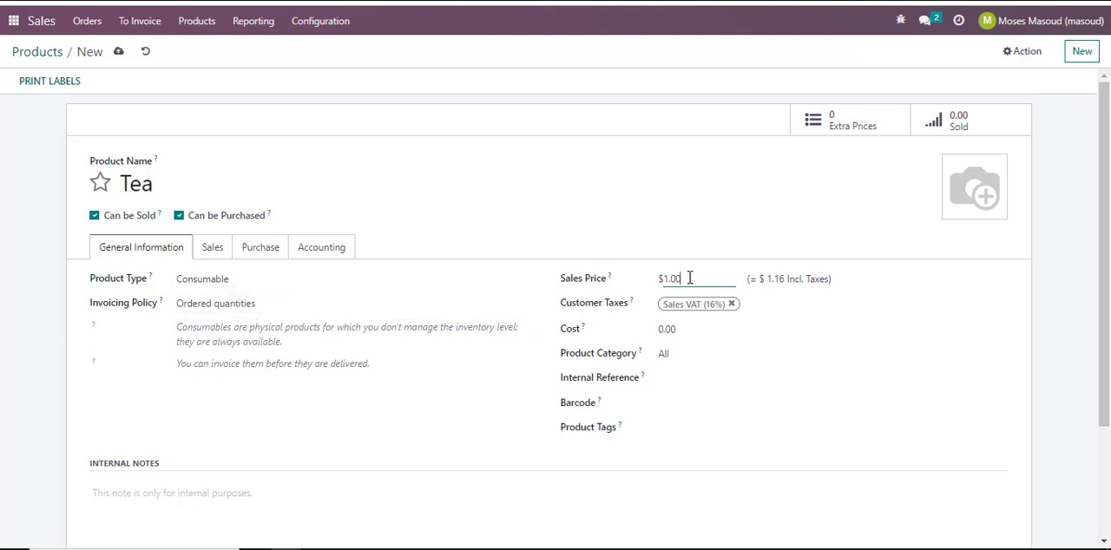
pyautogui.press('Backspace')
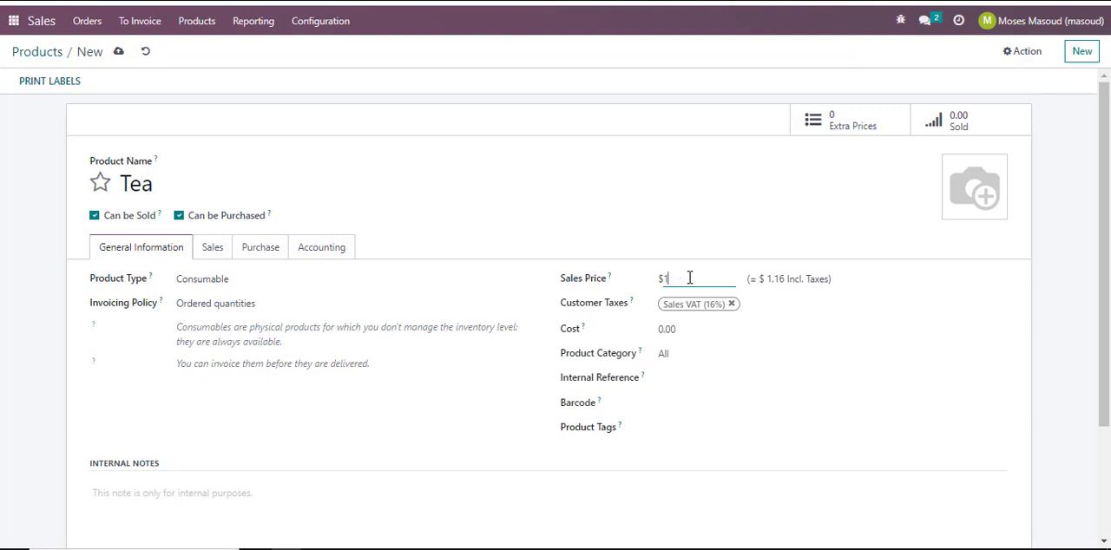
pyautogui.write('2.00')
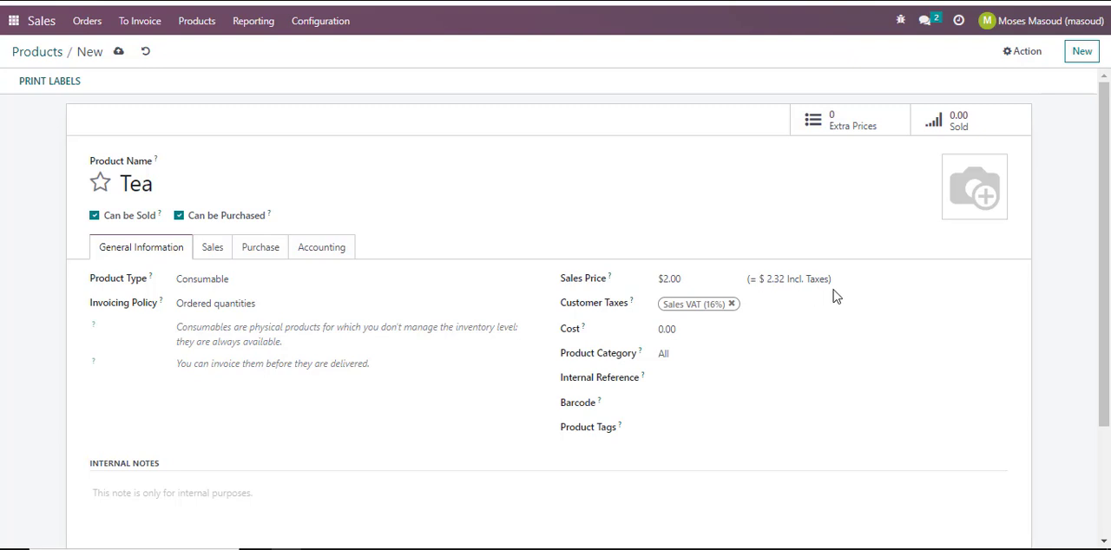
pyautogui.click(778, 304)
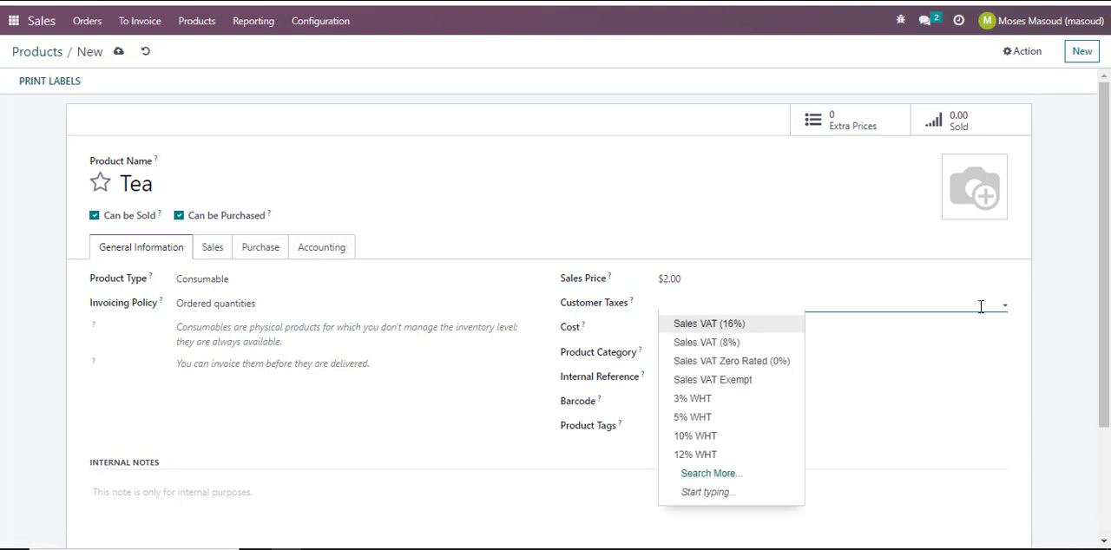
pyautogui.moveTo(734, 323)
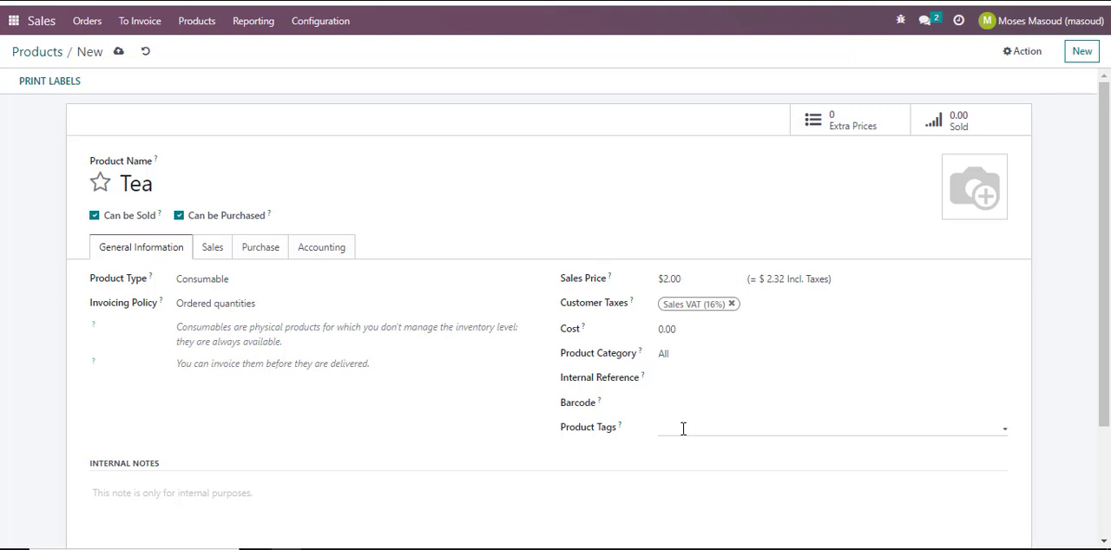
pyautogui.click(802, 429)
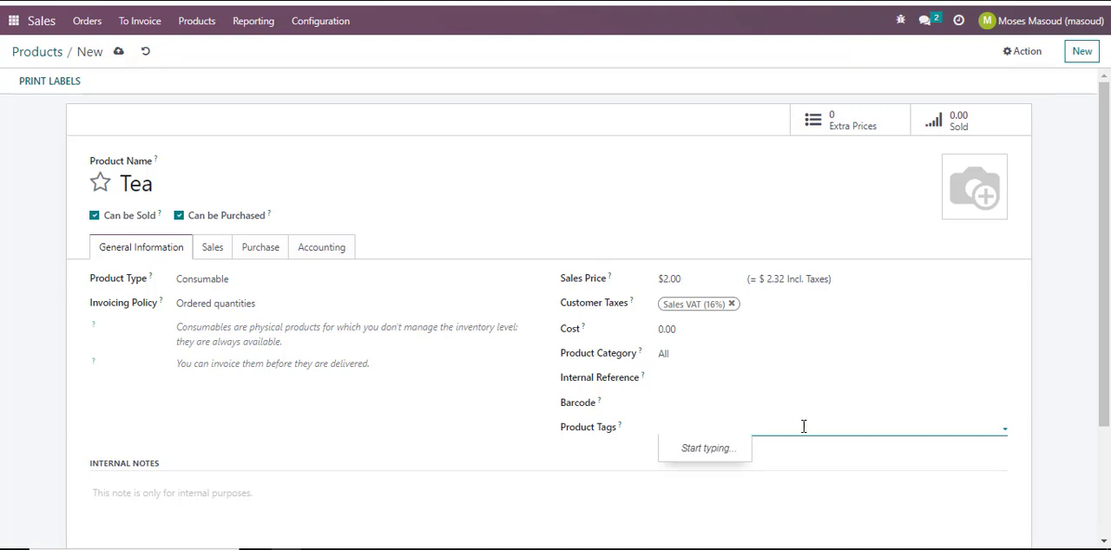
# Step: Add a newly created product tag 'tea' to the Tea product
pyautogui.write('tes')
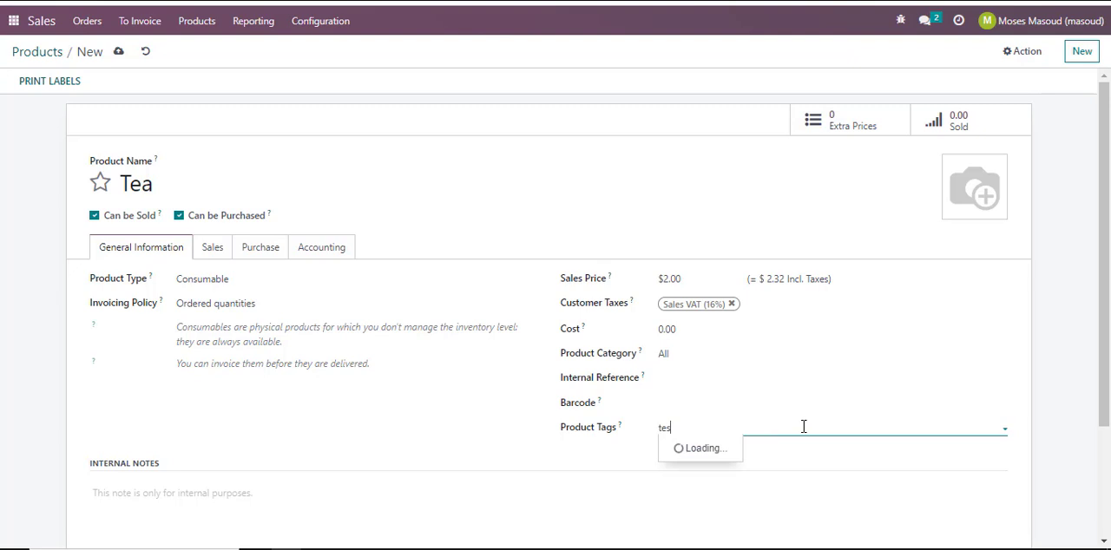
pyautogui.write('tea')
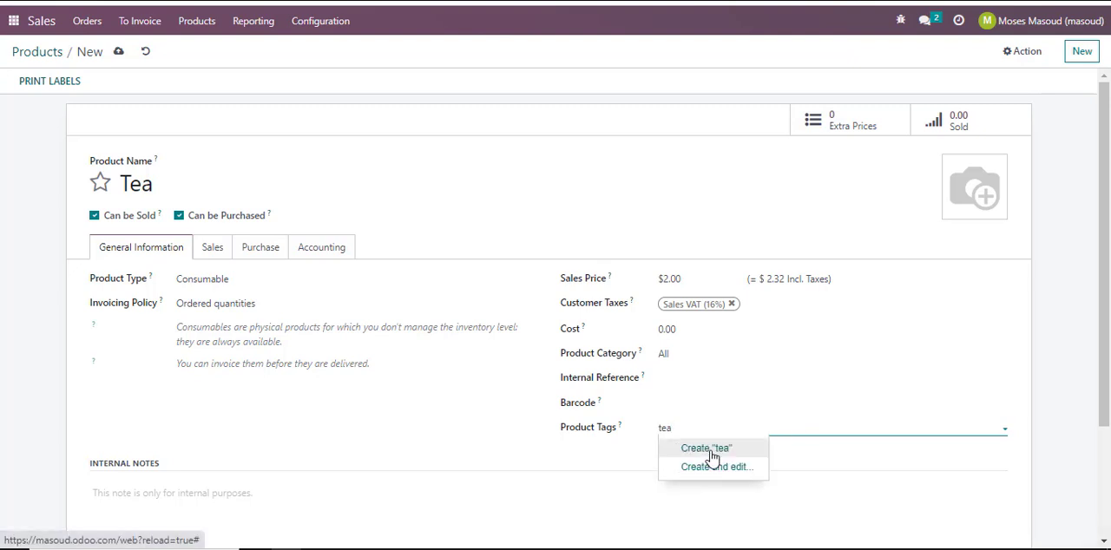
pyautogui.click(705, 448)
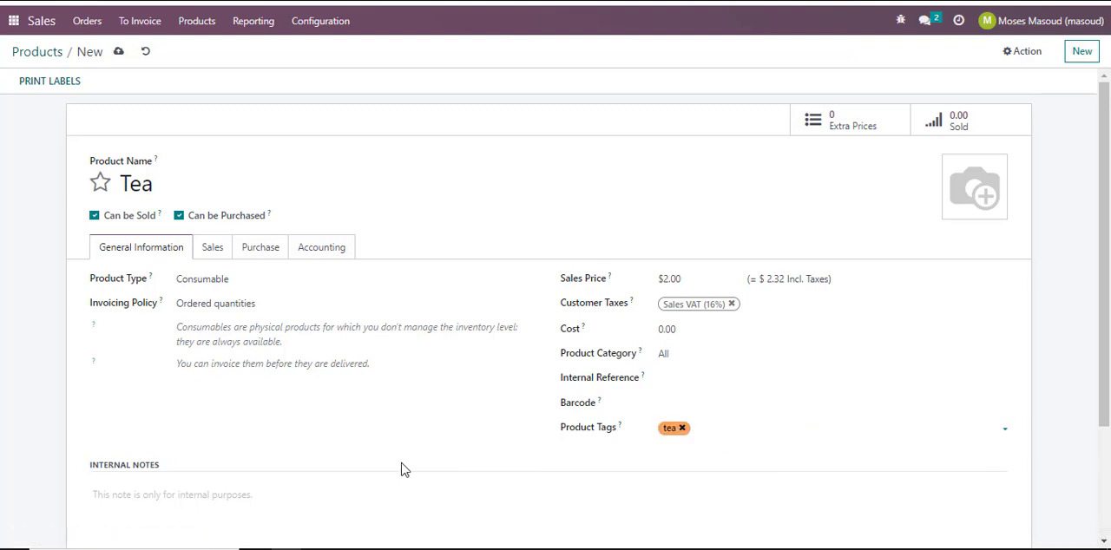
pyautogui.scroll(-3)
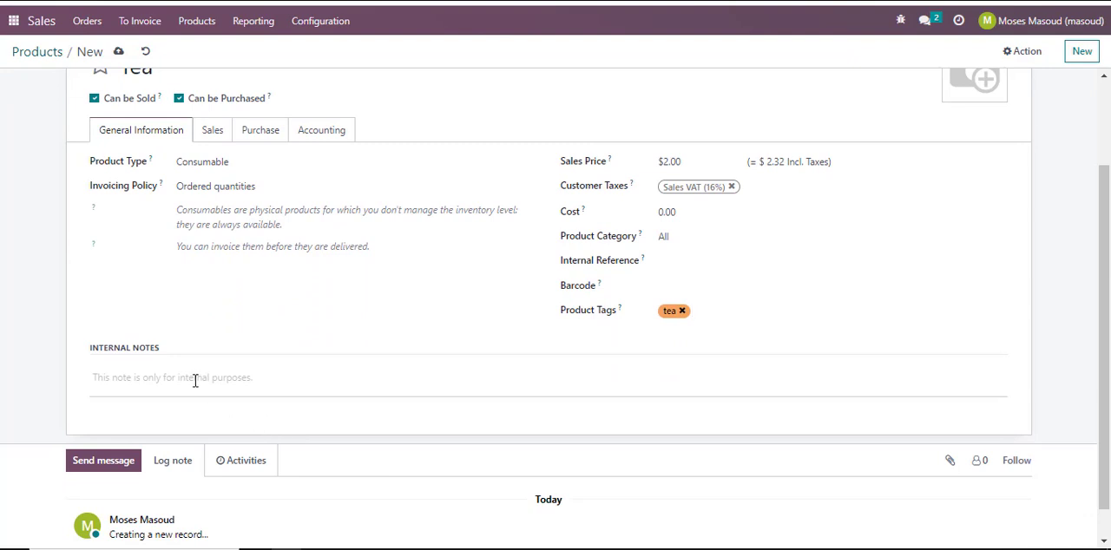
# Step: Write 'Serve with cake' in Tea's Internal Notes field
pyautogui.click(195, 378)
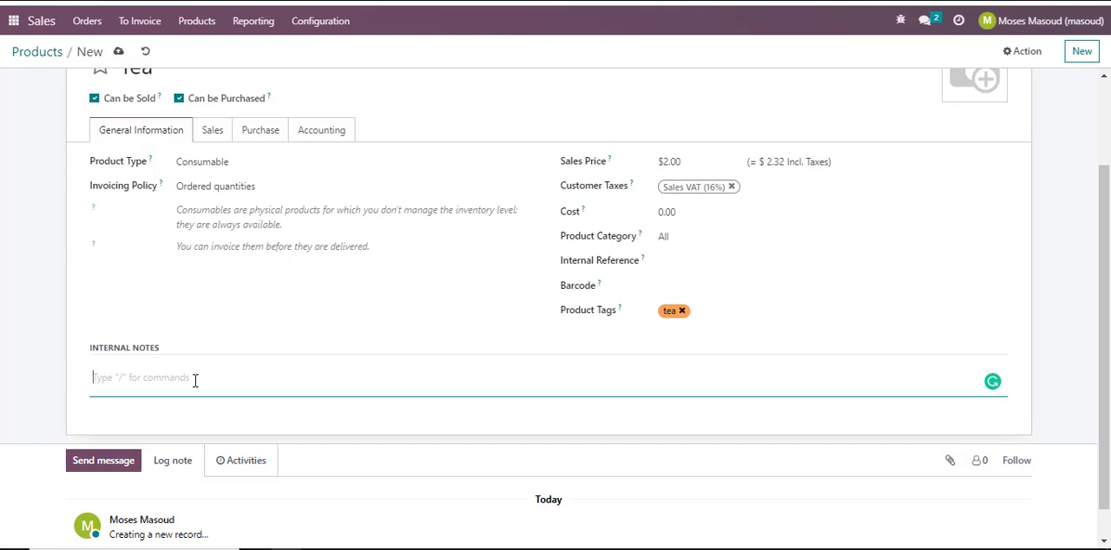
pyautogui.write('Serve w')
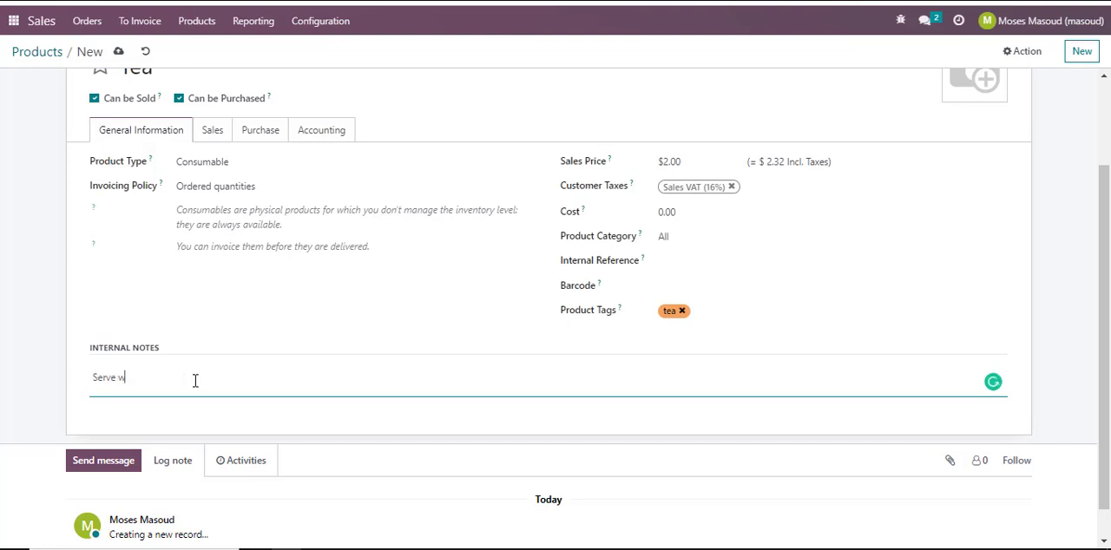
pyautogui.write('ith cake')
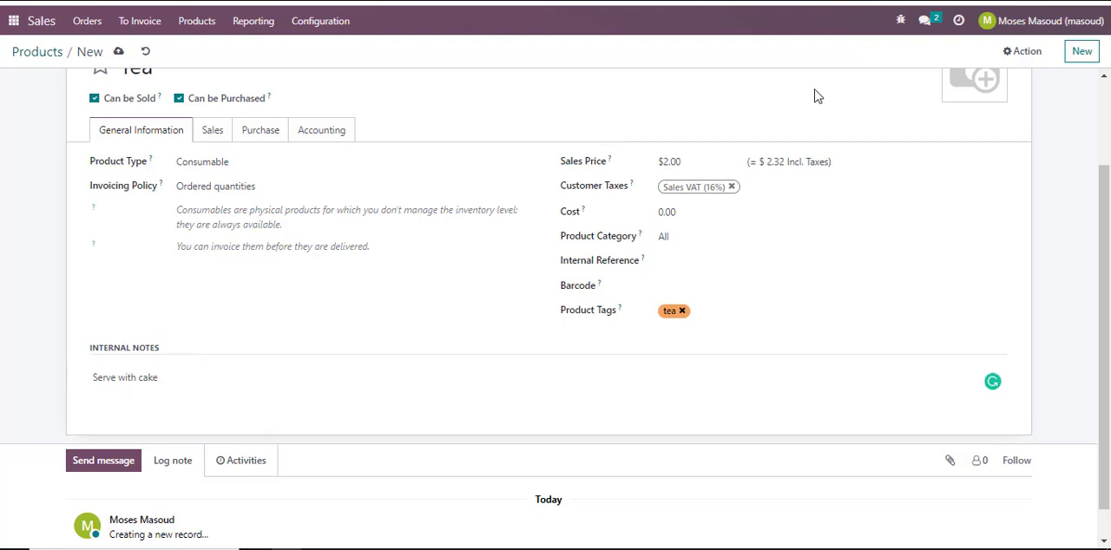
pyautogui.moveTo(148, 405)
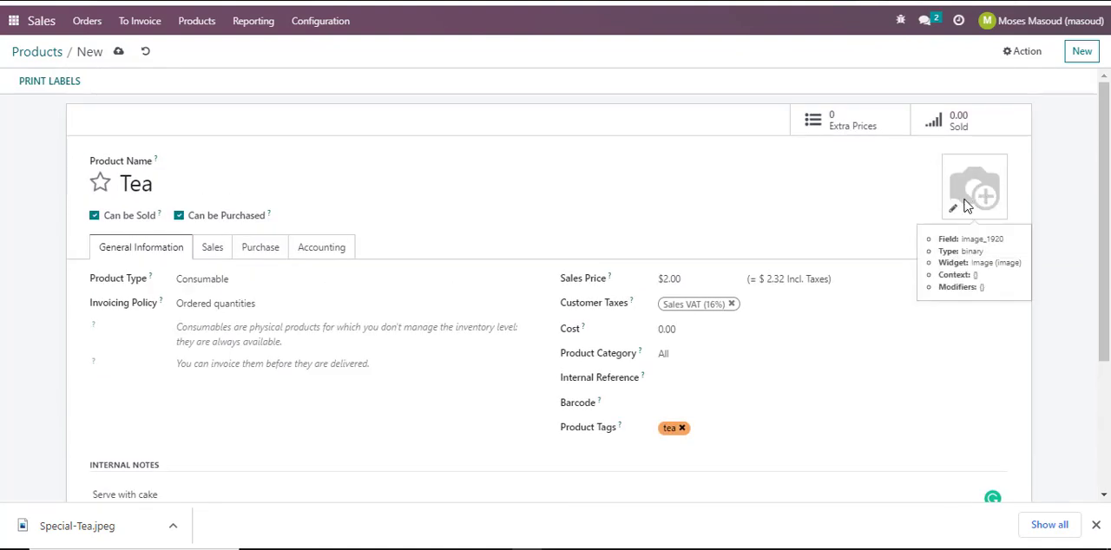
pyautogui.moveTo(1017, 180)
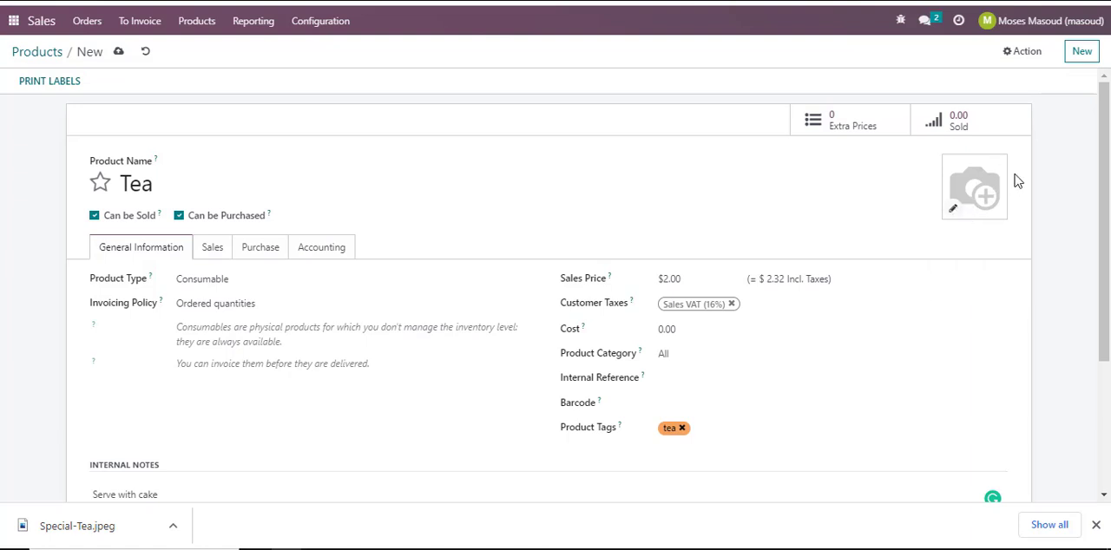
# Step: Upload the Special-Tea photo from Downloads as Tea's product image
pyautogui.click(979, 188)
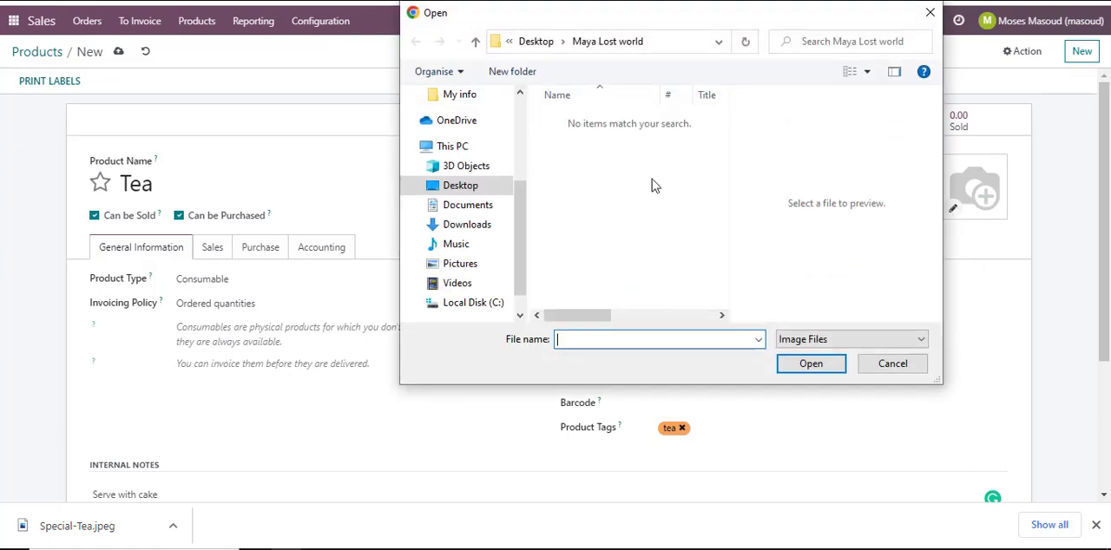
pyautogui.click(465, 224)
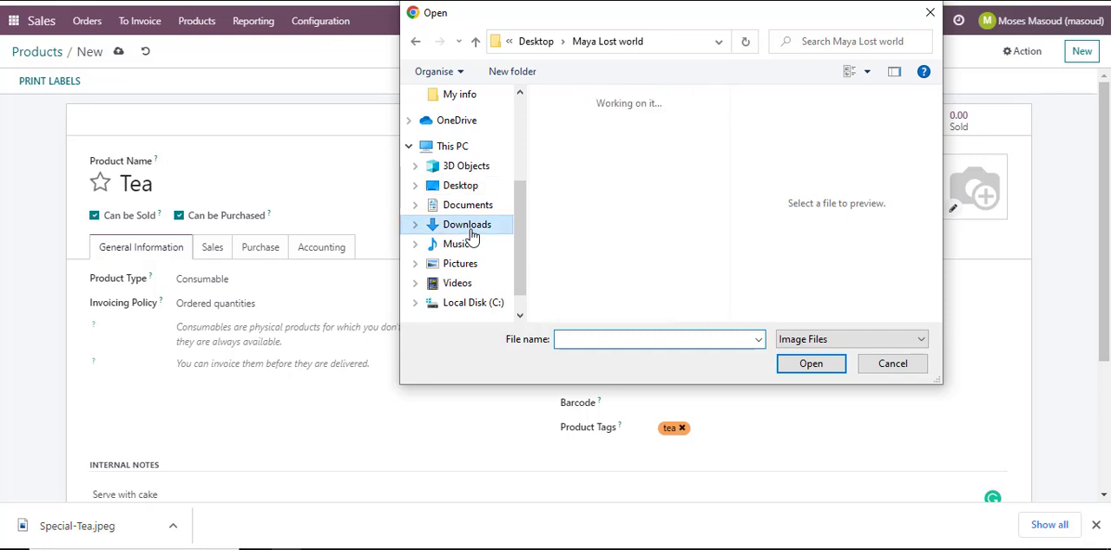
pyautogui.click(466, 224)
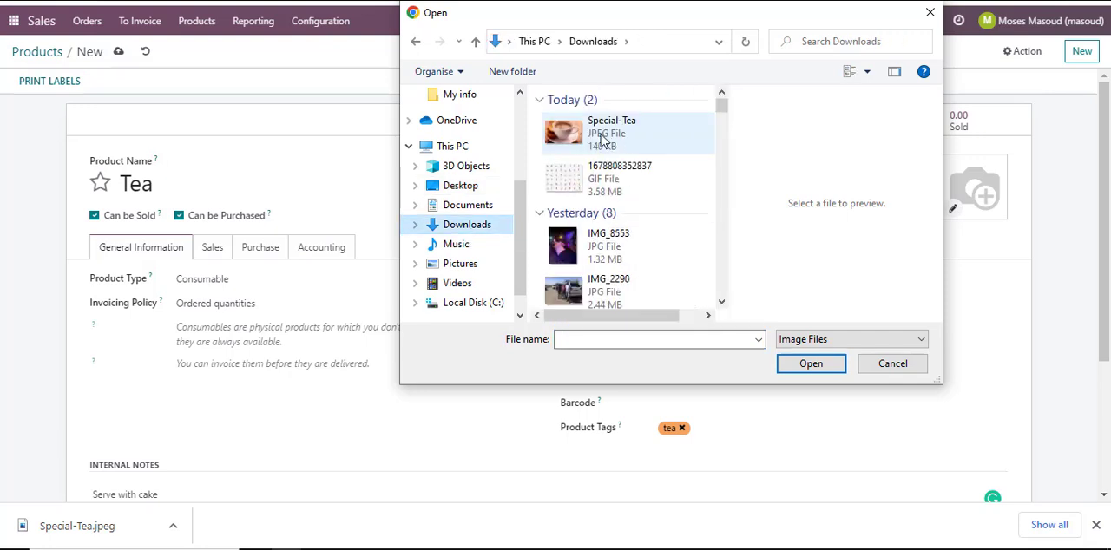
pyautogui.click(810, 365)
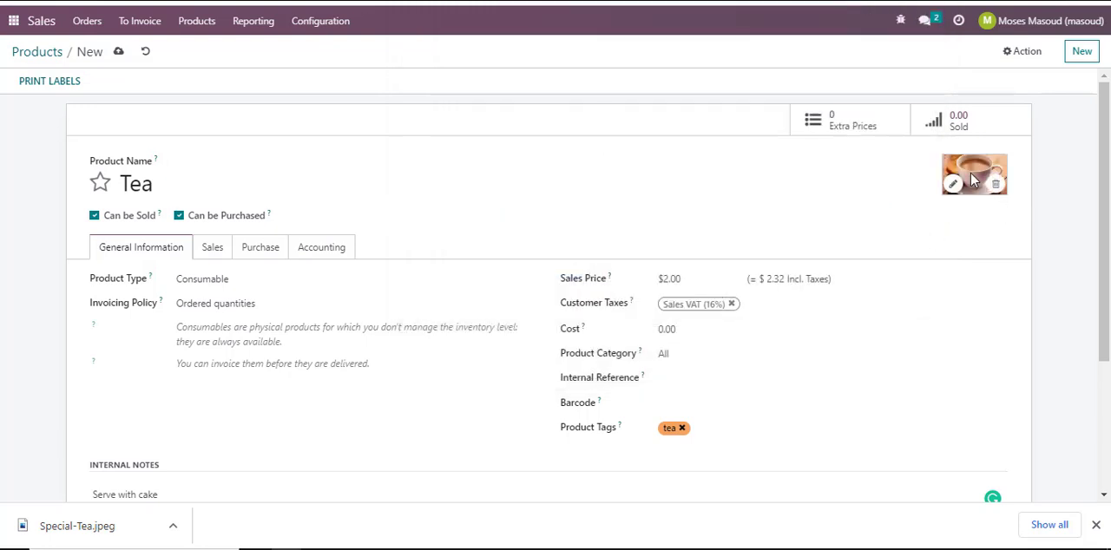
pyautogui.moveTo(764, 243)
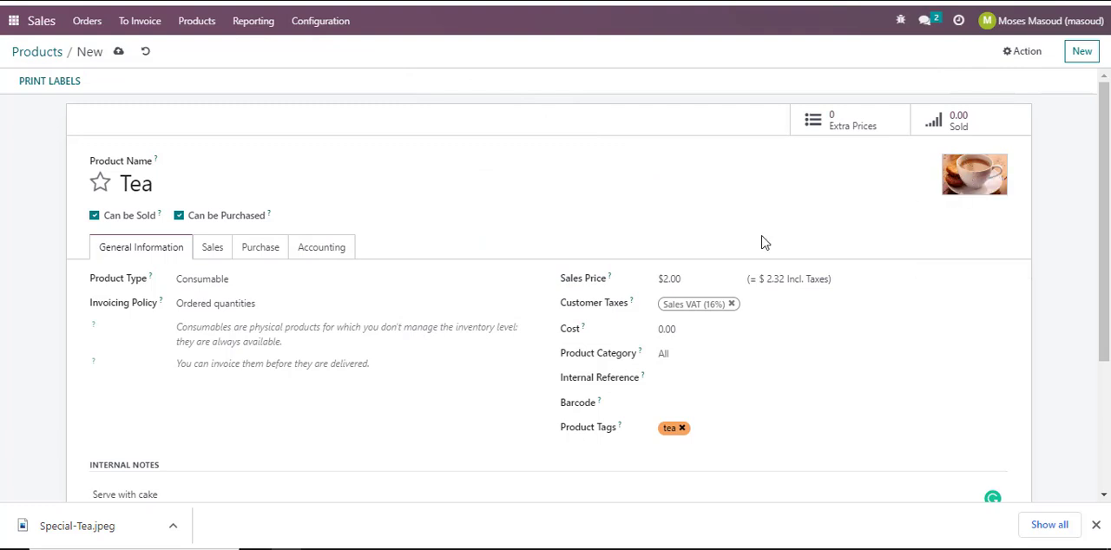
pyautogui.scroll(-3)
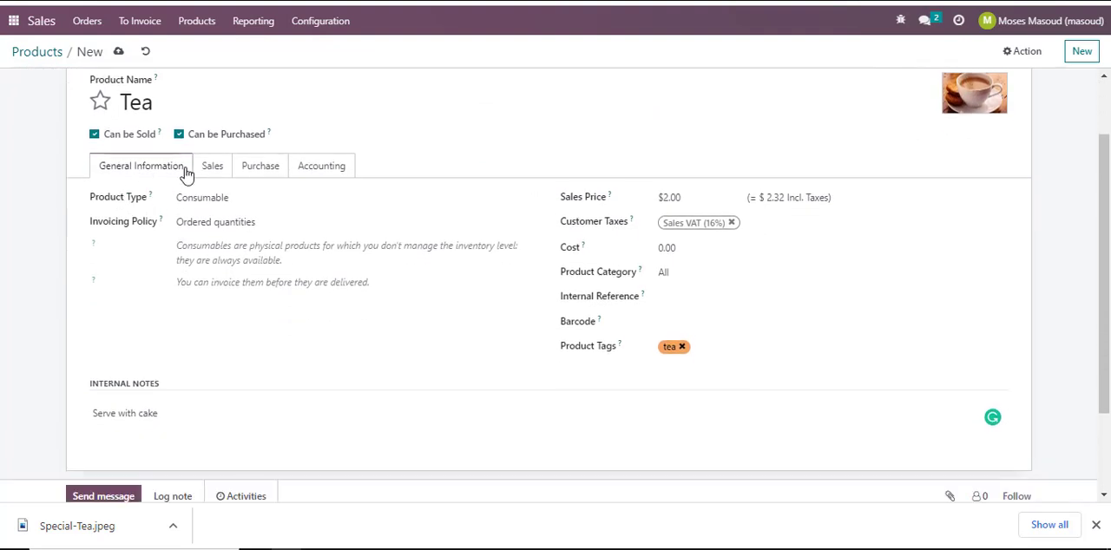
# Step: Review the Sales details and save the Tea product record
pyautogui.click(212, 167)
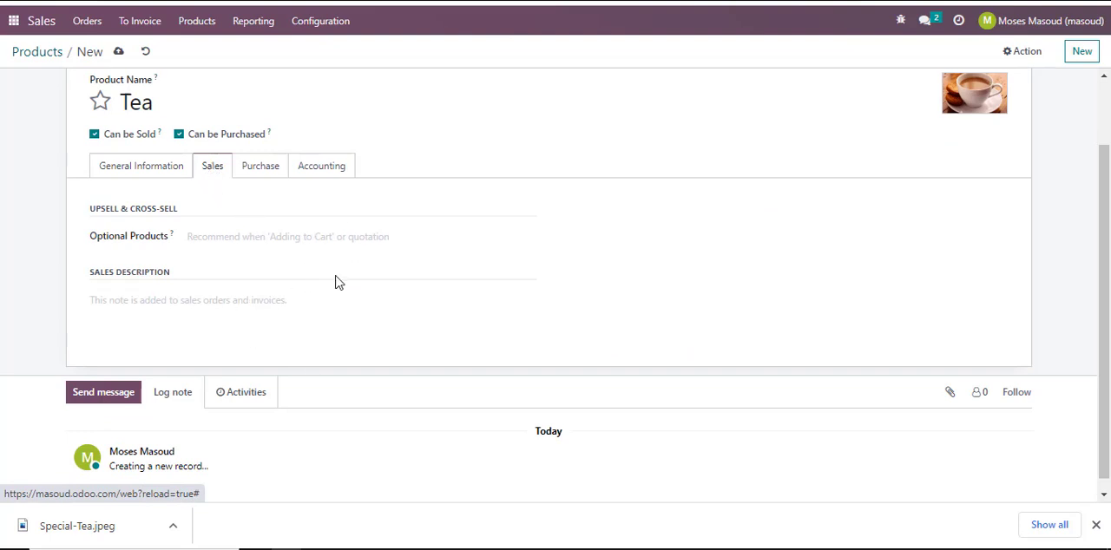
pyautogui.moveTo(390, 293)
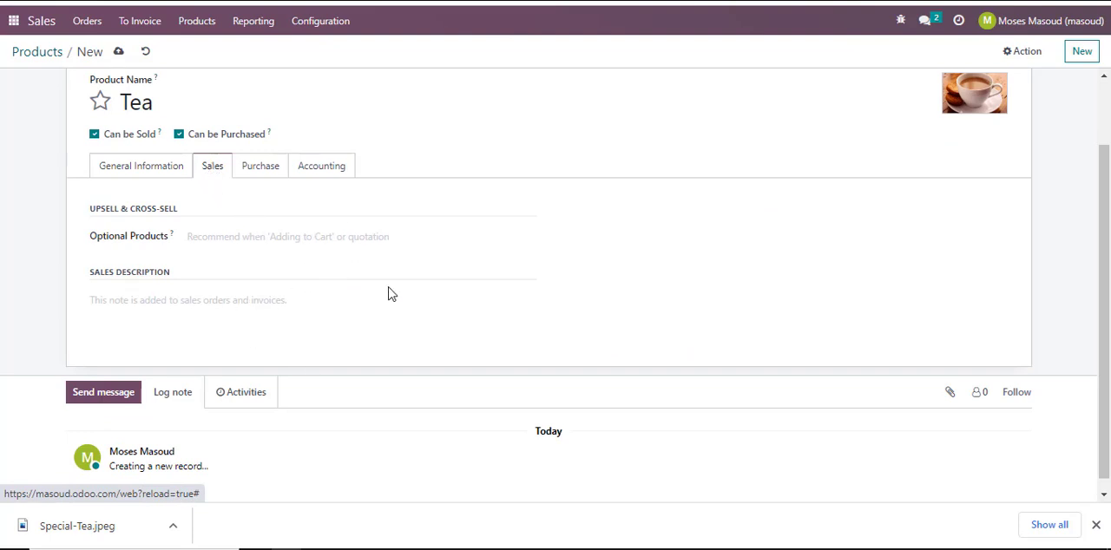
pyautogui.moveTo(267, 175)
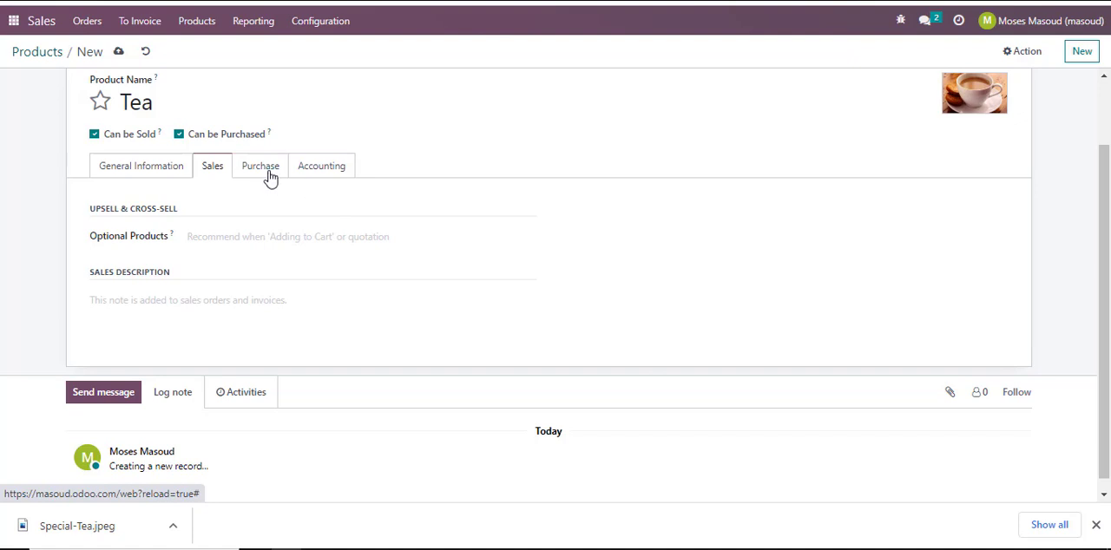
pyautogui.click(260, 167)
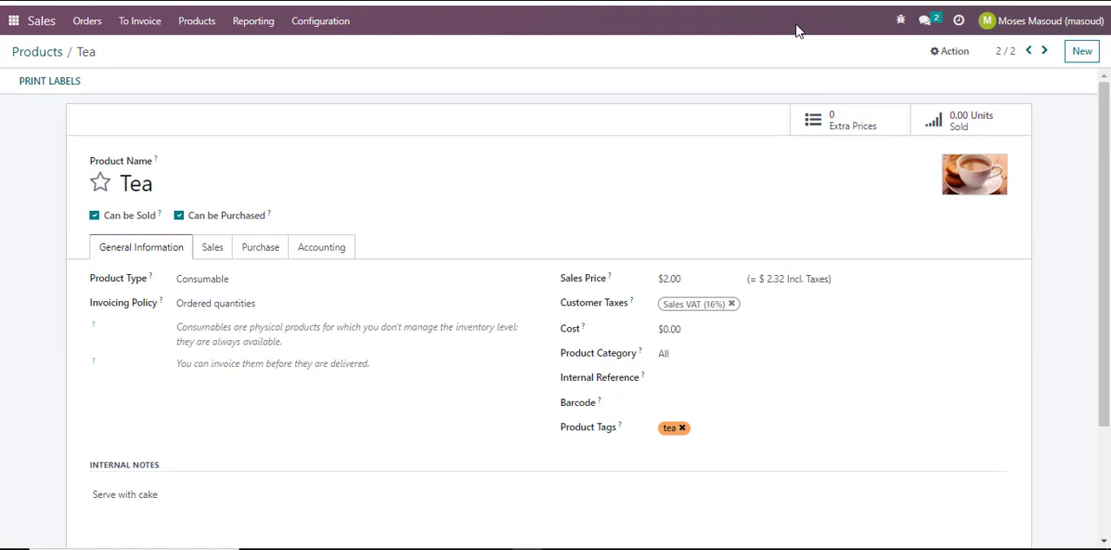
# Step: Return to the products overview showing Tea at $2.00 and reopen its record
pyautogui.click(31, 53)
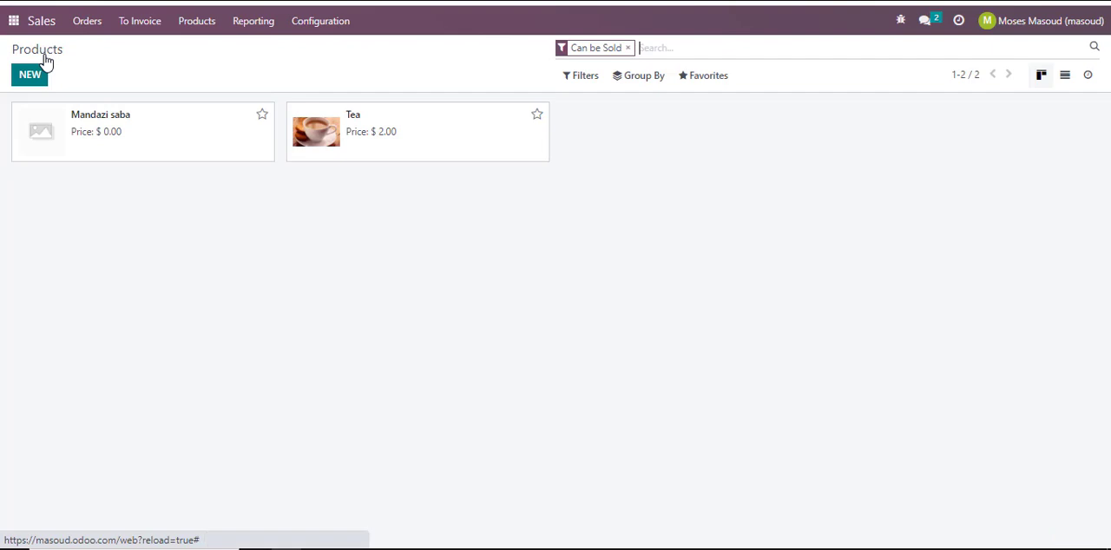
pyautogui.moveTo(378, 148)
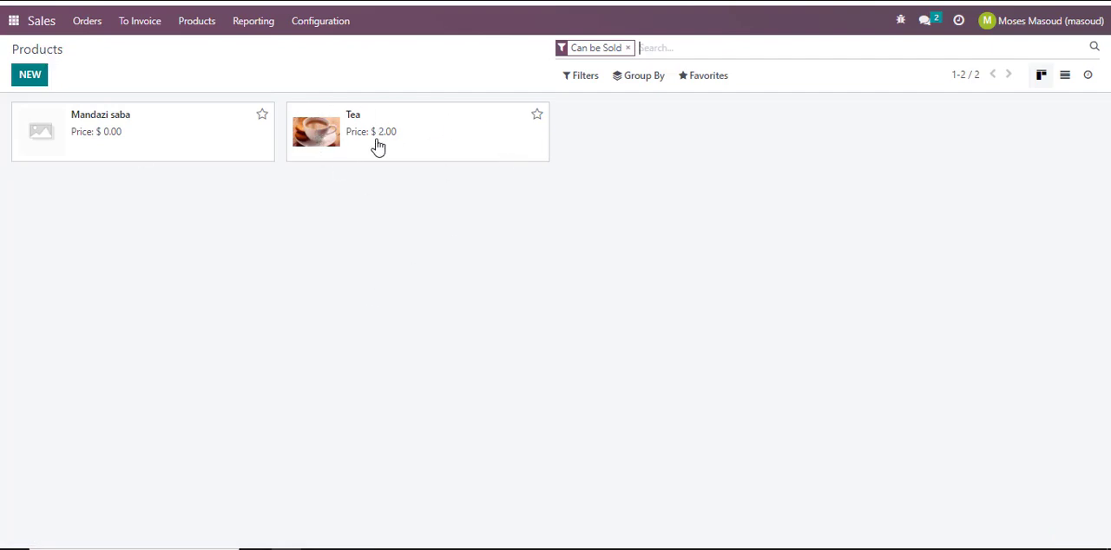
pyautogui.click(535, 114)
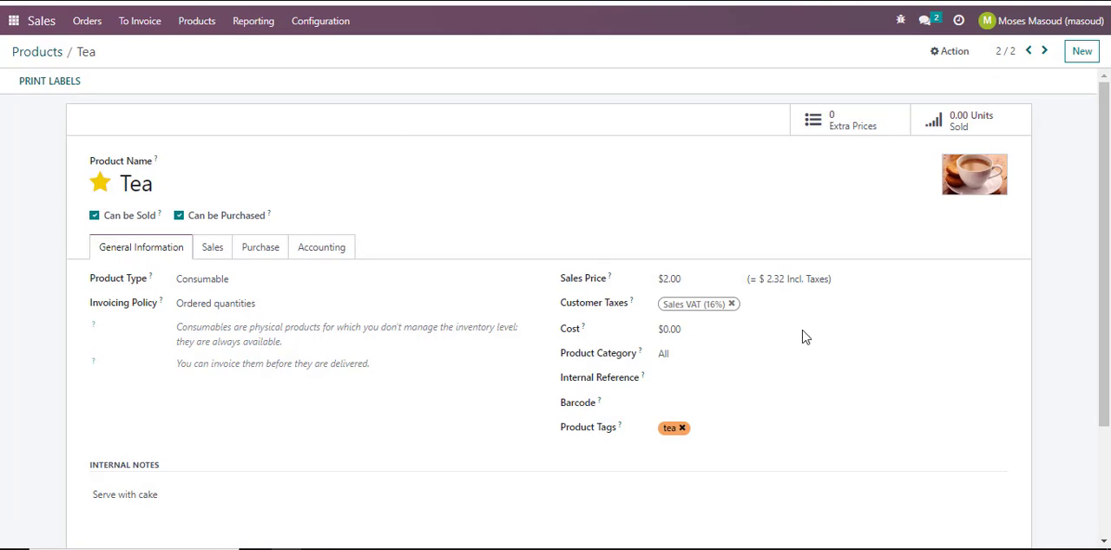
pyautogui.moveTo(599, 432)
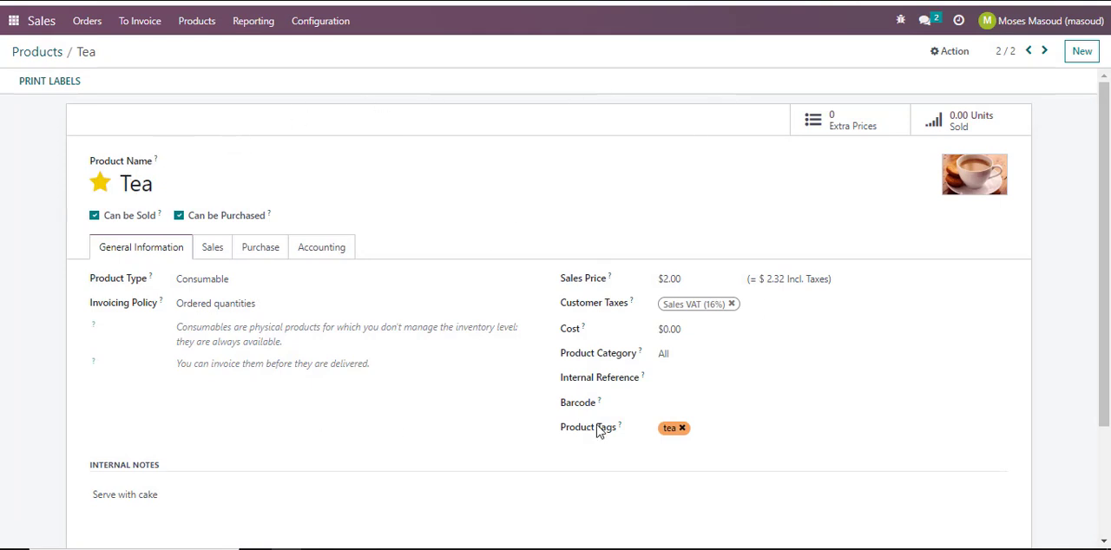
pyautogui.scroll(-3)
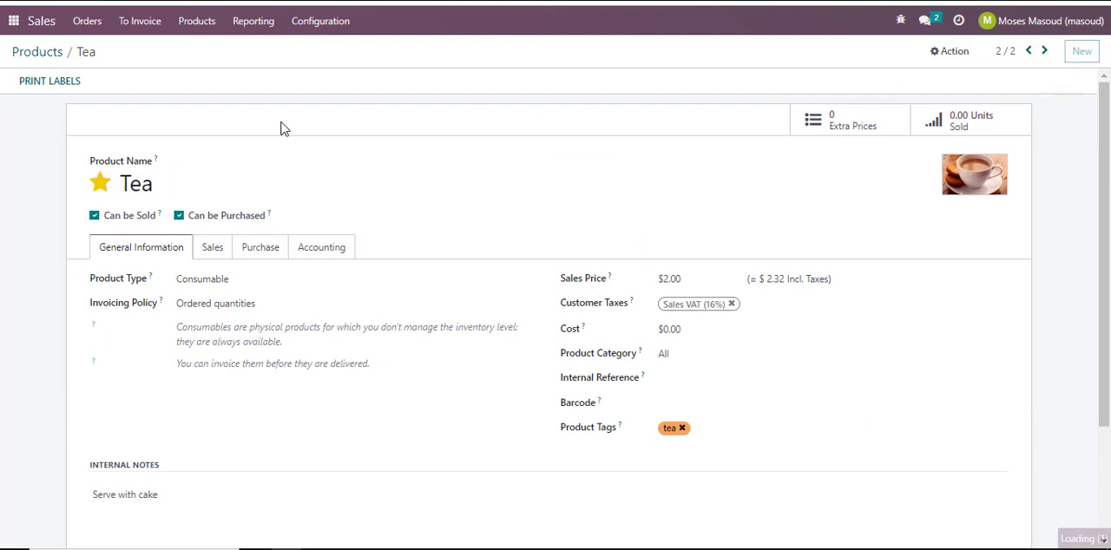
# Step: Start another blank product form from the Tea record
pyautogui.click(1080, 51)
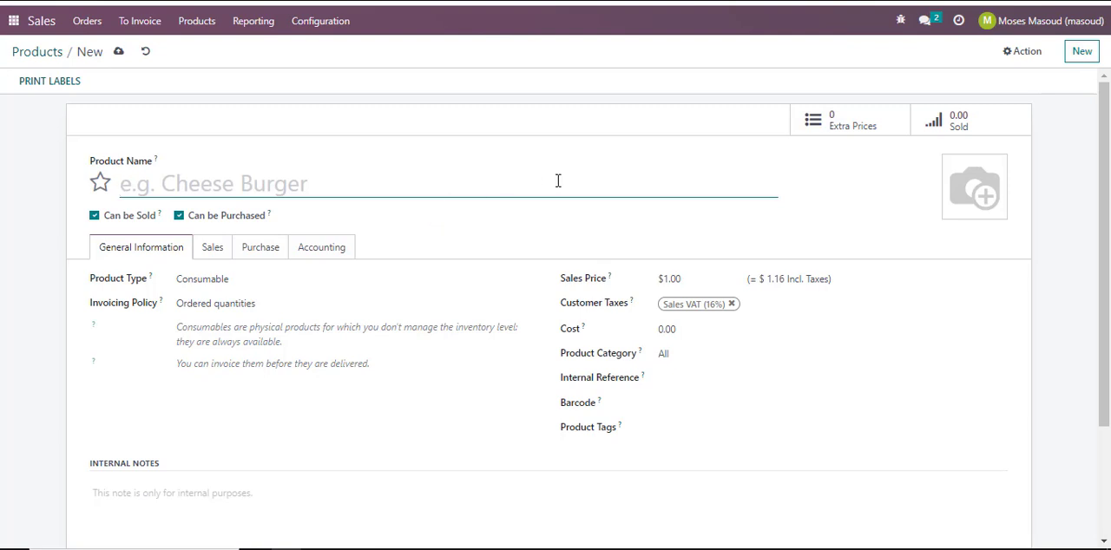
pyautogui.moveTo(715, 170)
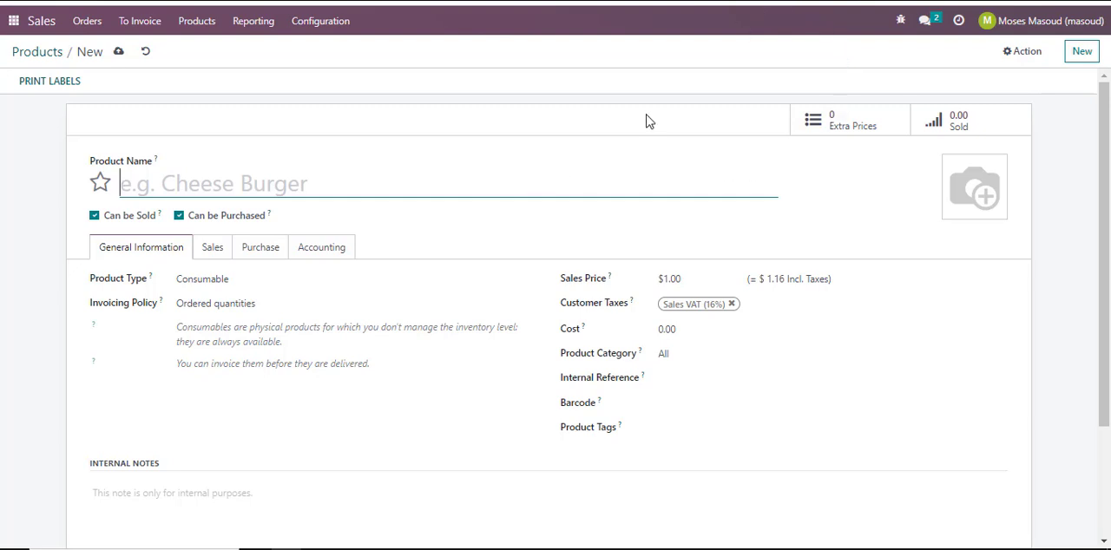
pyautogui.moveTo(753, 42)
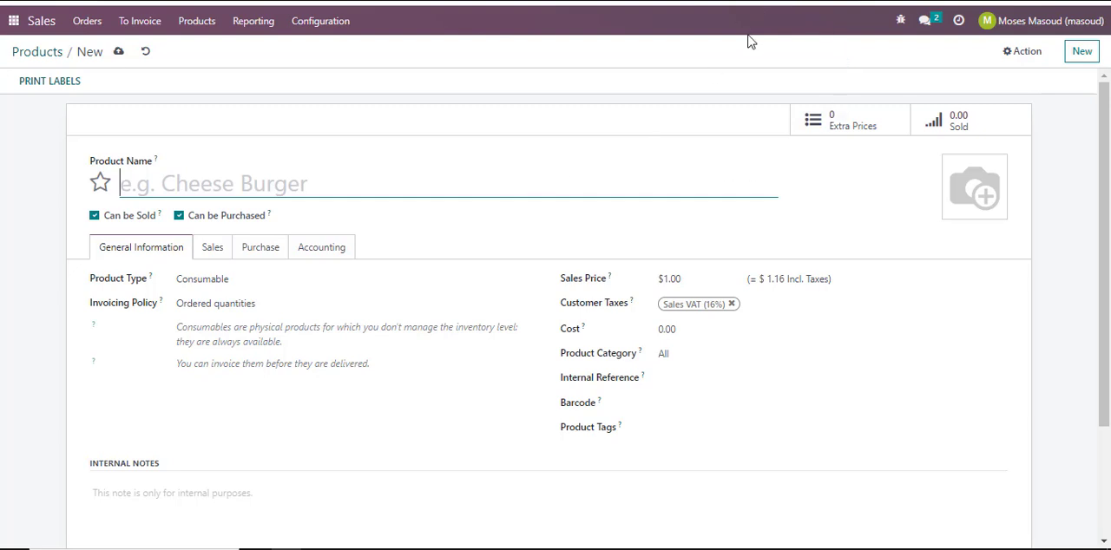